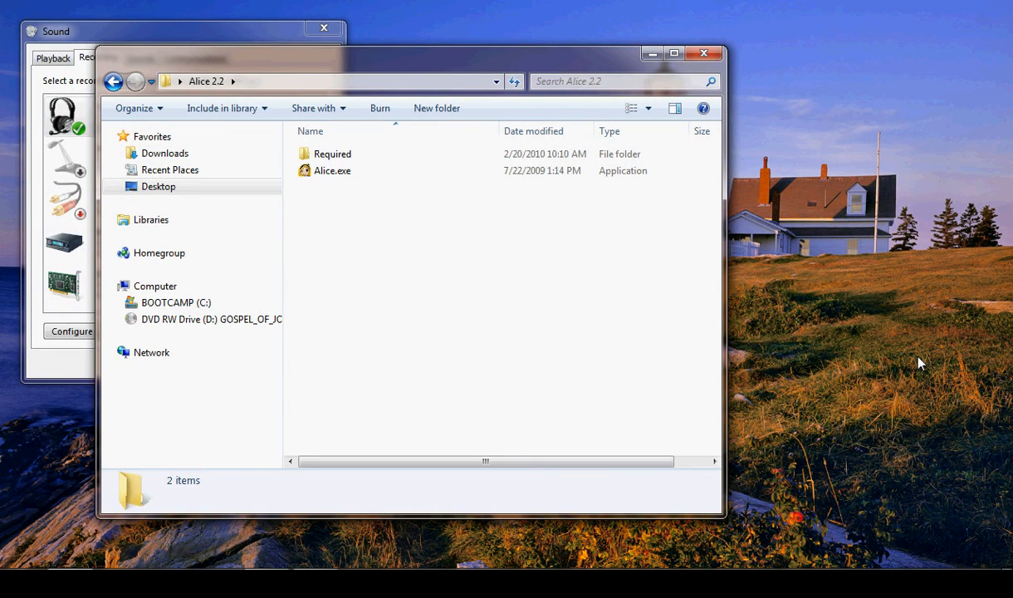
Launch Alice.exe from the Alice 2.2 folder in Windows Explorer.
click(332, 170)
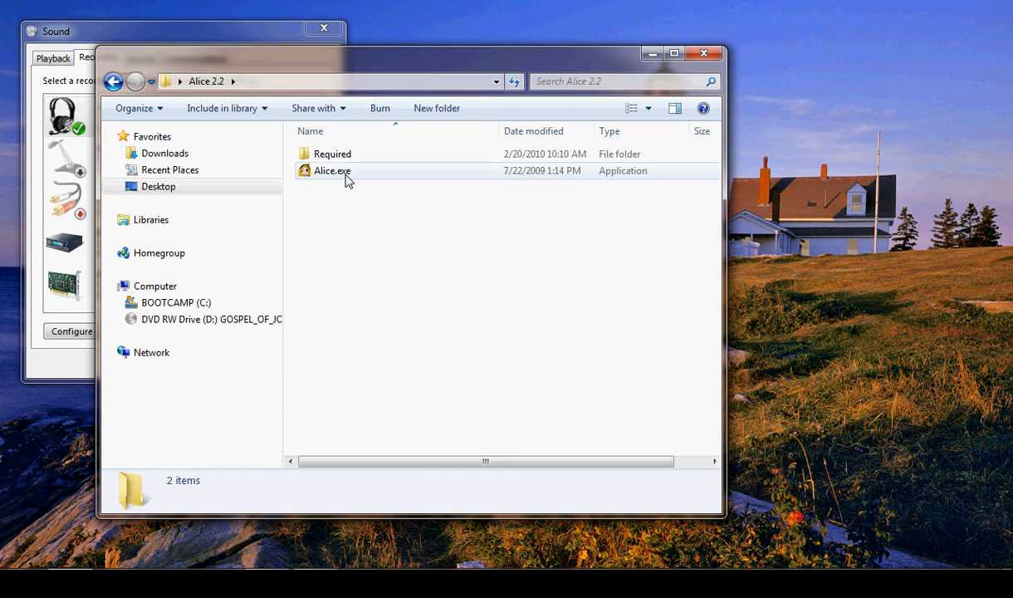
double_click(332, 170)
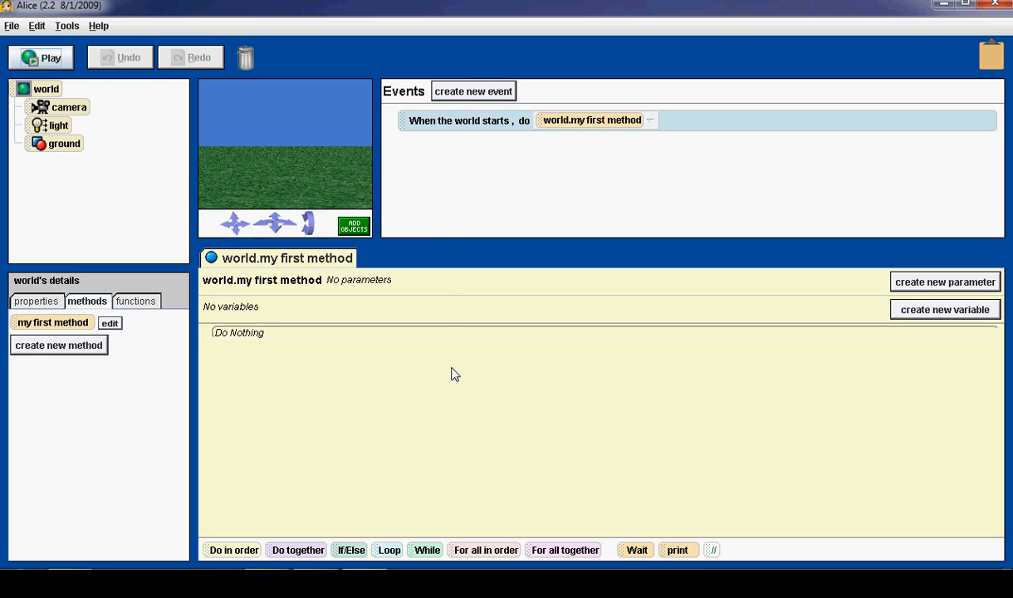
mouse_move(18, 32)
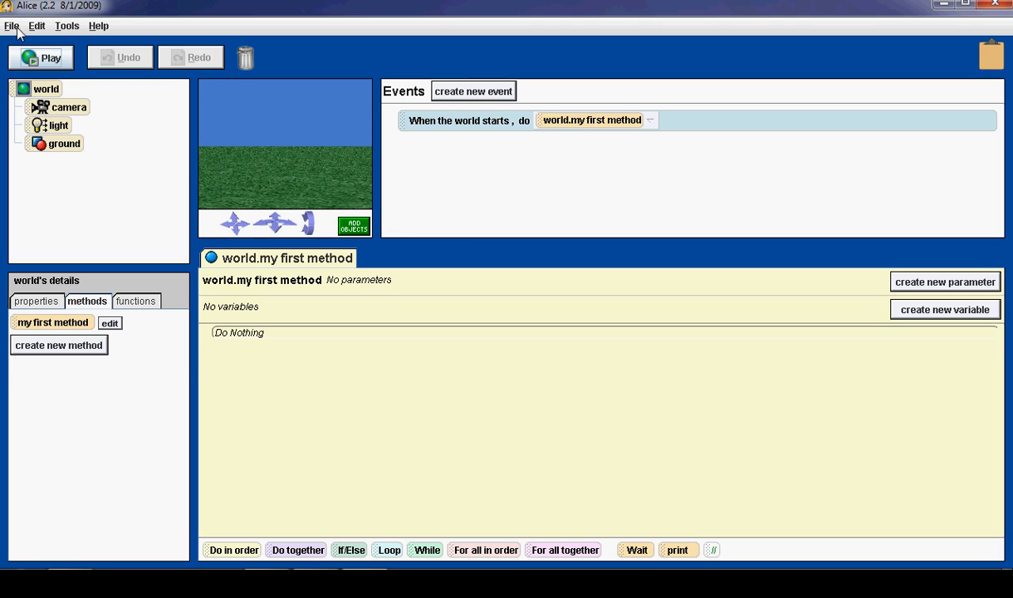
Create a new world from the sand template after comparing the grass and snow grounds.
click(11, 25)
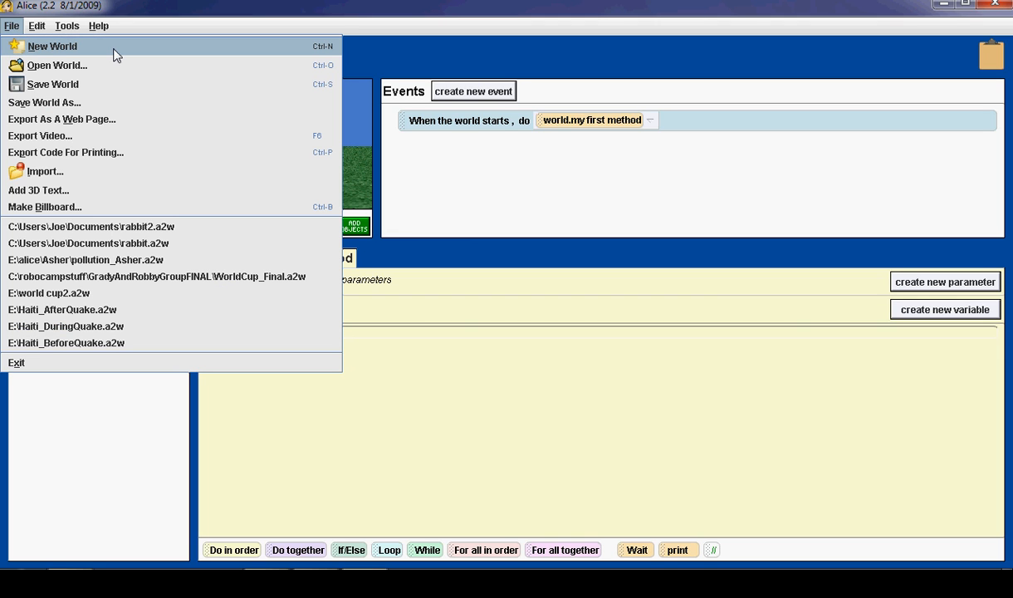
click(51, 47)
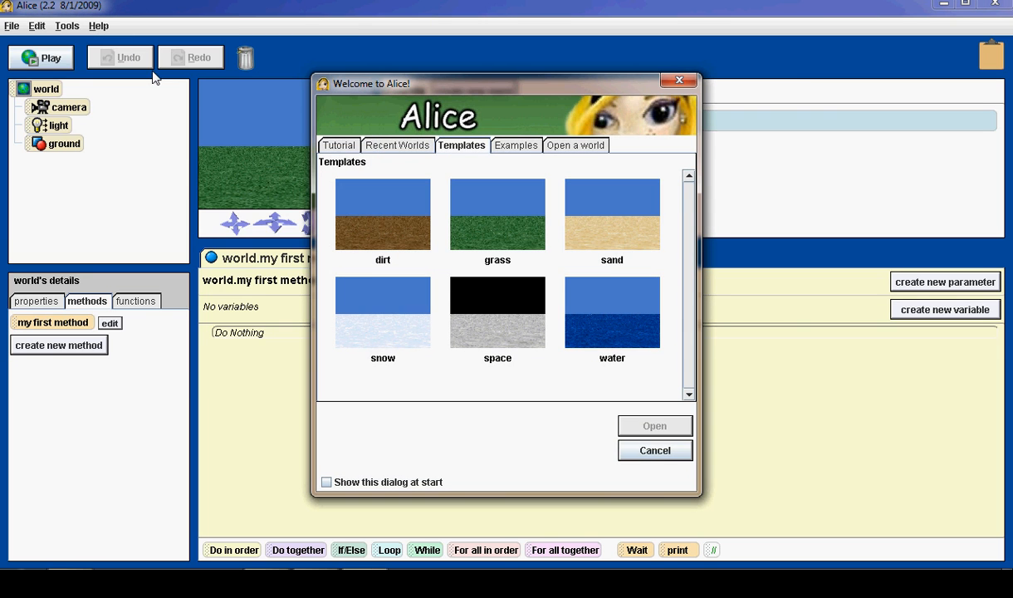
click(382, 312)
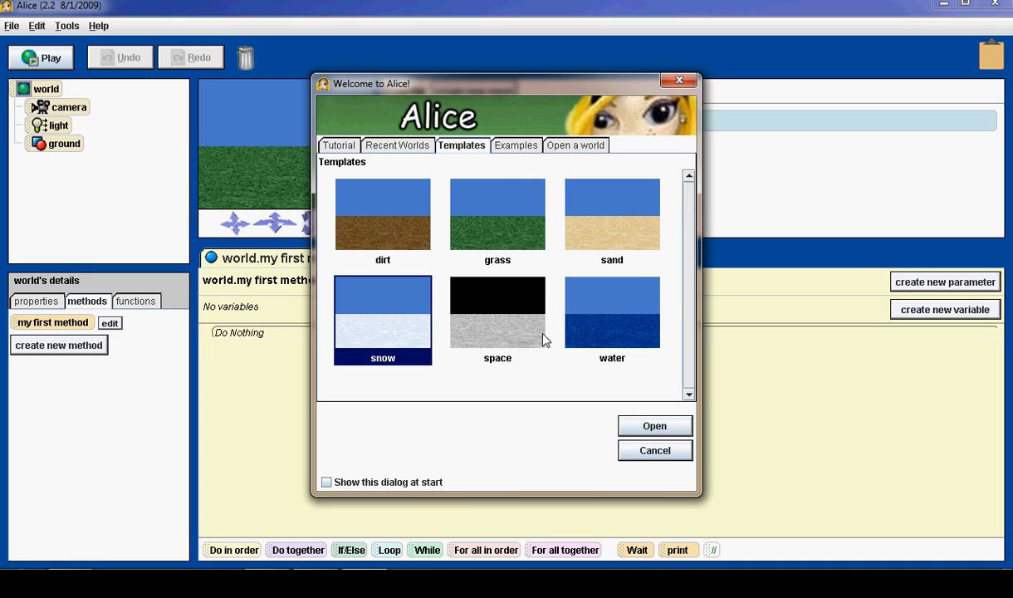
click(498, 216)
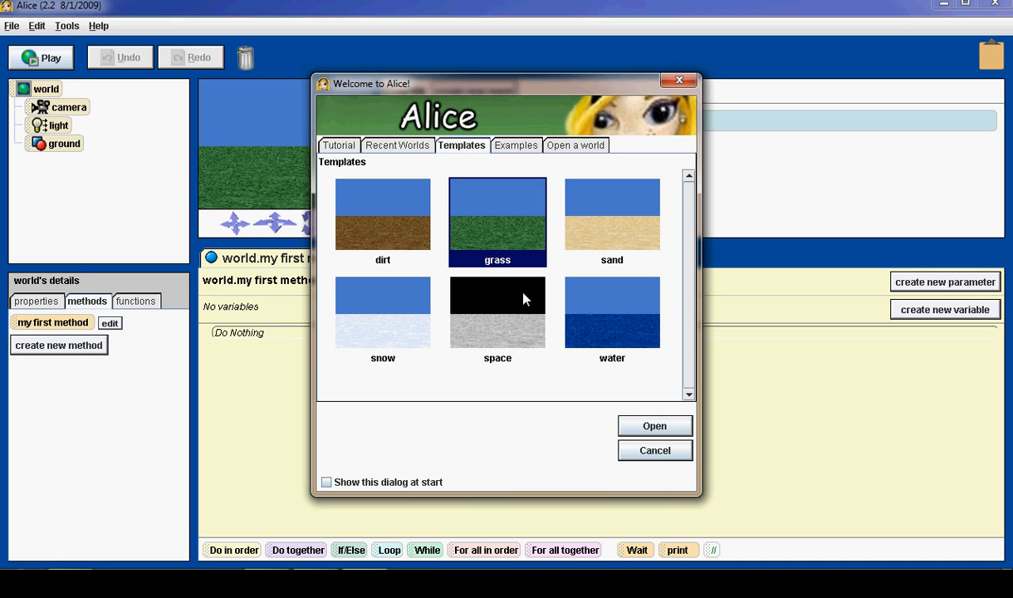
click(382, 312)
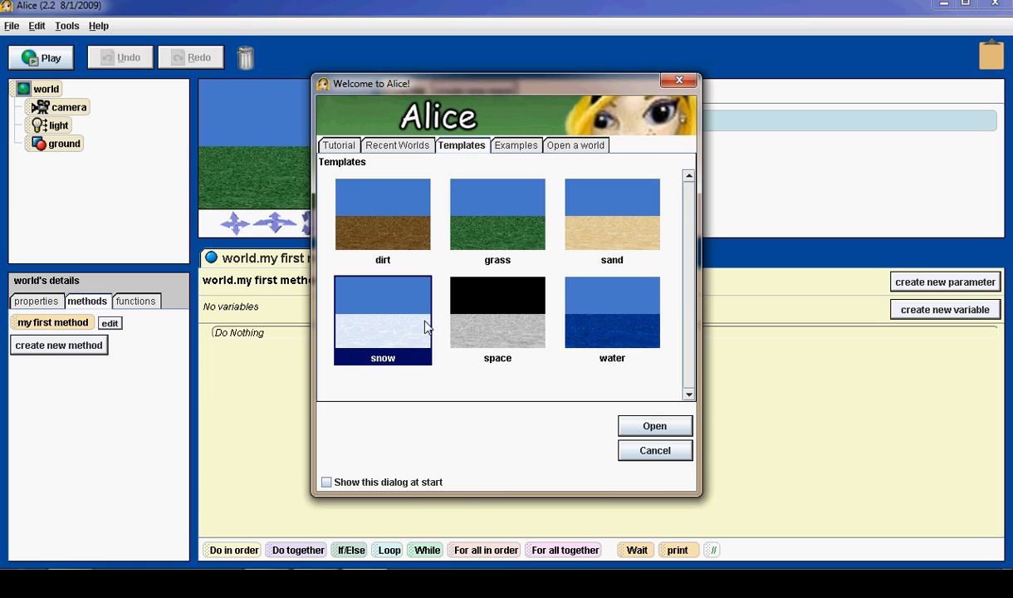
click(499, 216)
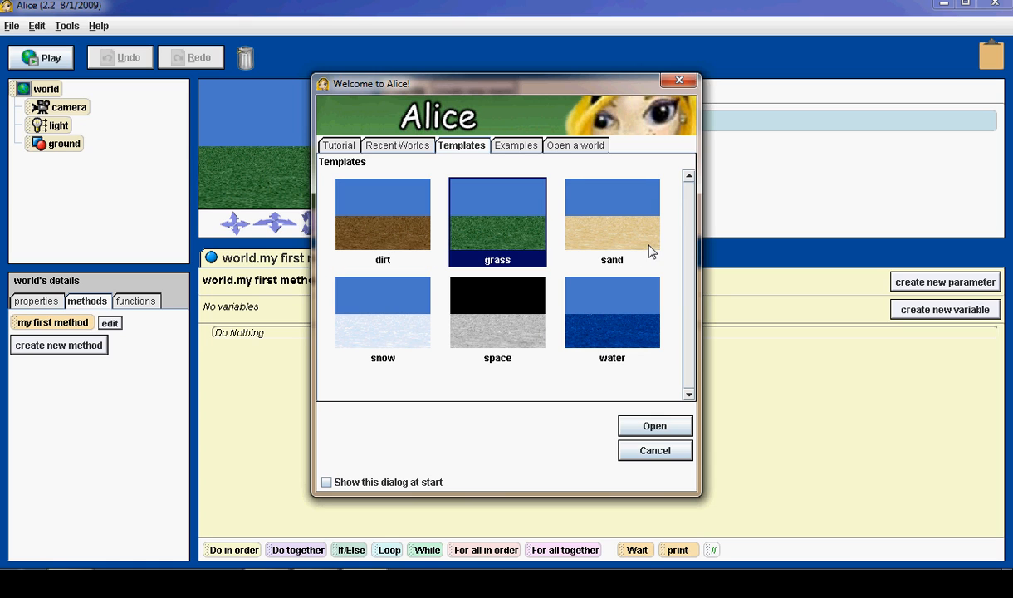
click(611, 220)
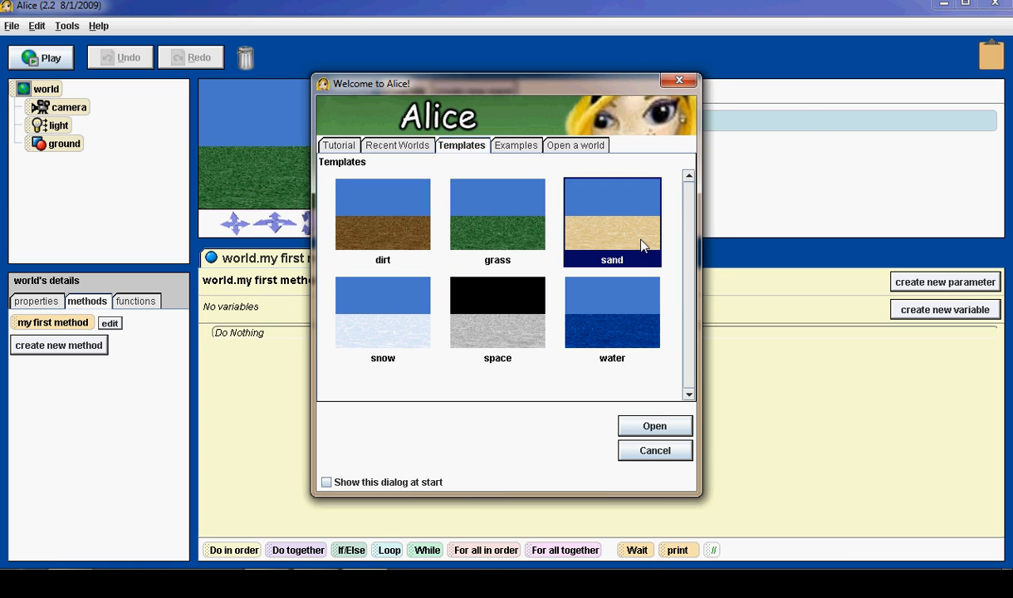
click(654, 425)
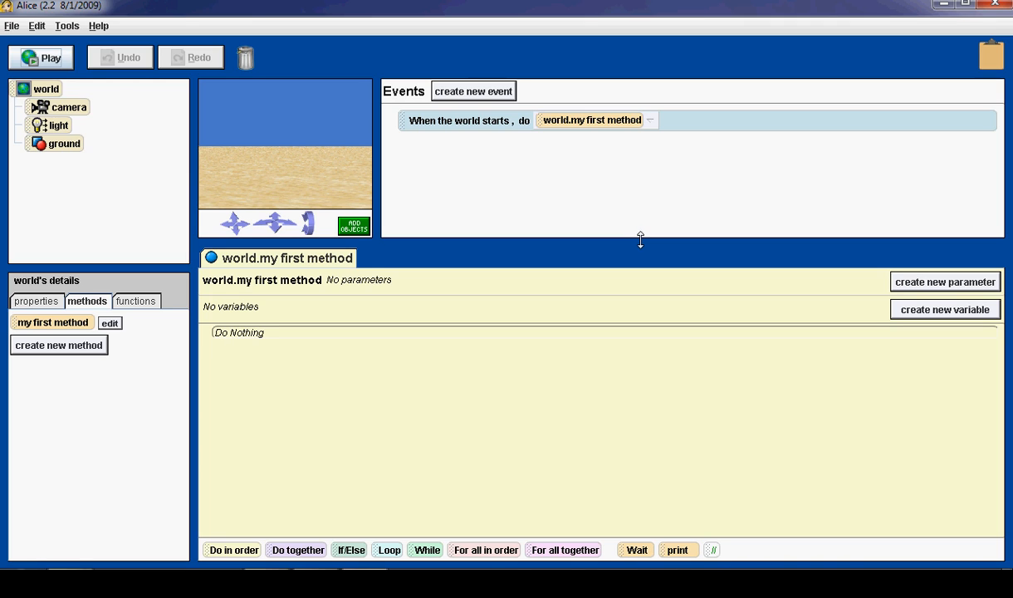
mouse_move(574, 239)
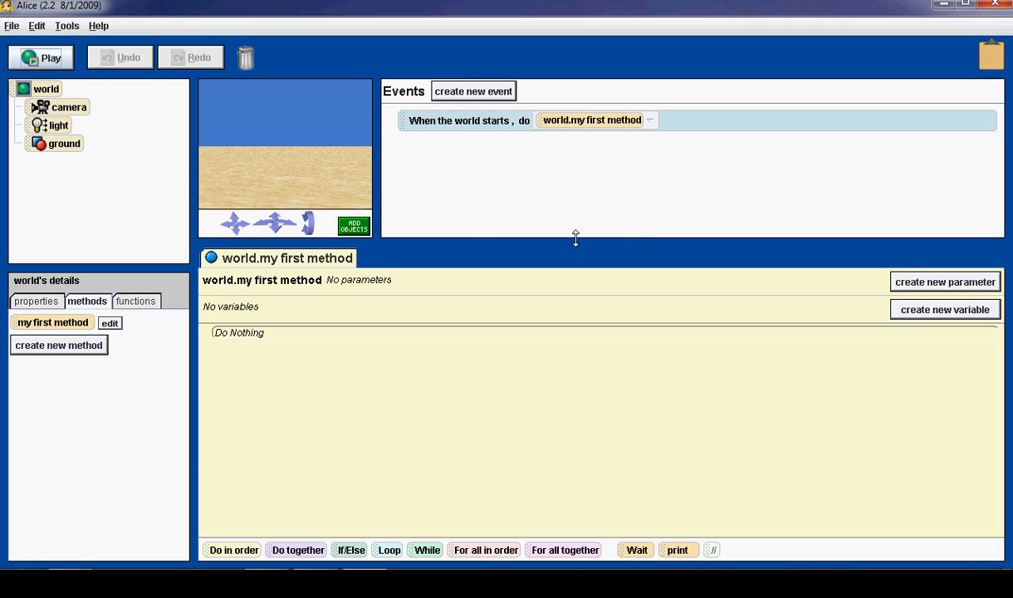
mouse_move(299, 186)
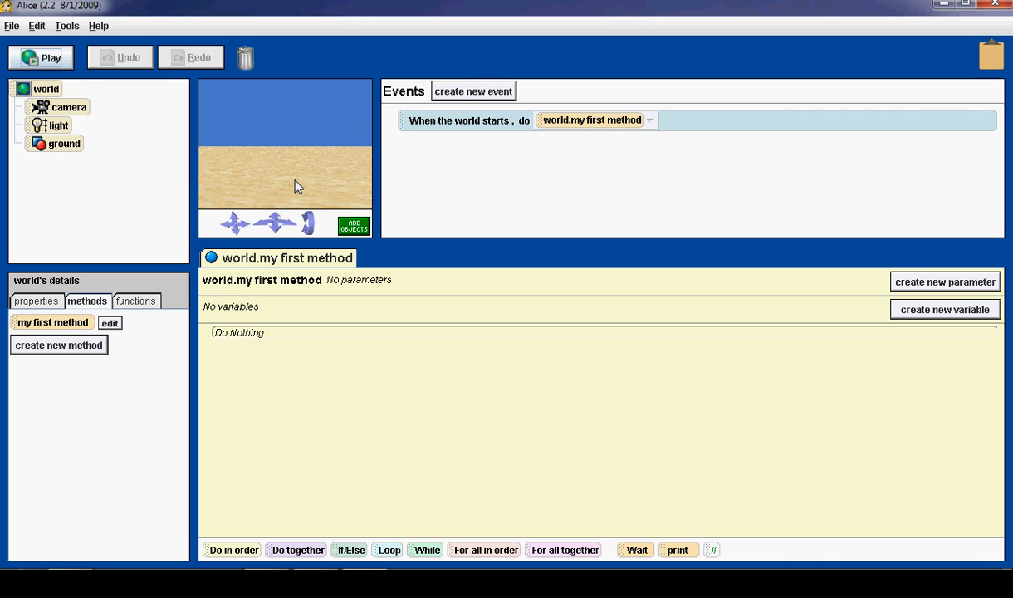
mouse_move(304, 246)
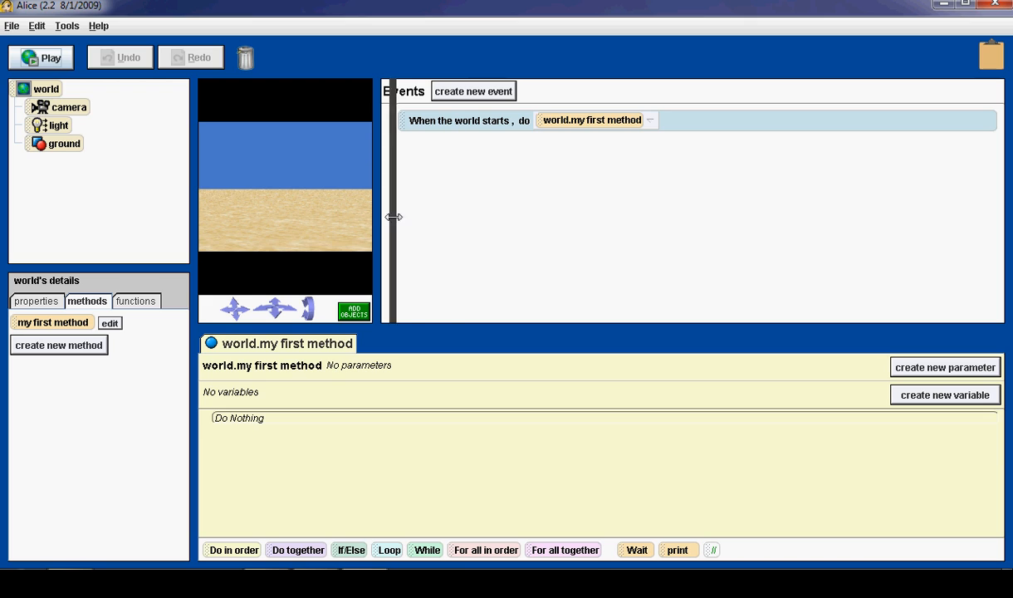
Drag the divider right so the 3D scene view grows and the Events area narrows.
drag(385, 216, 538, 216)
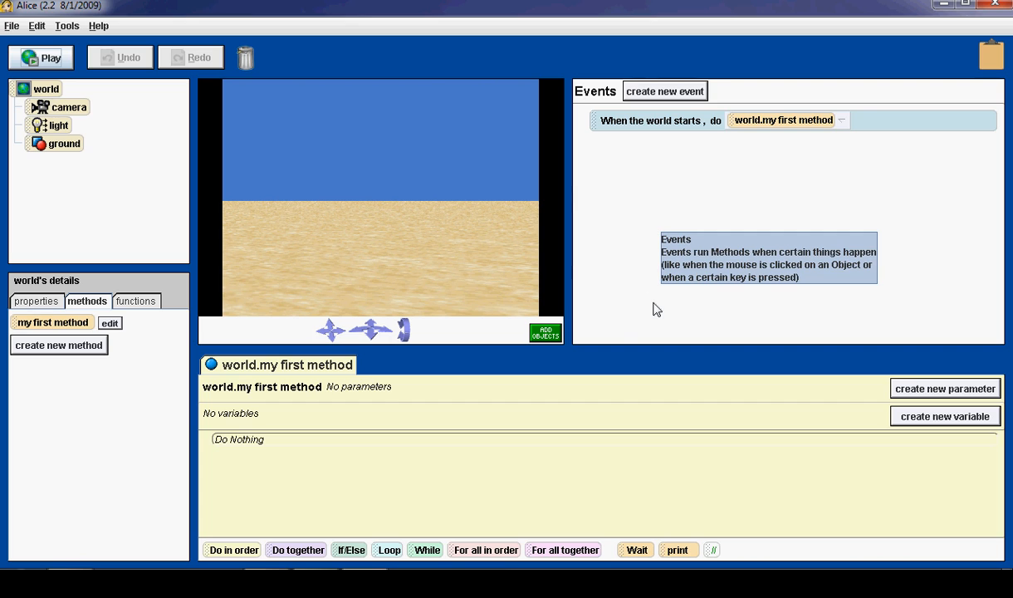
mouse_move(545, 332)
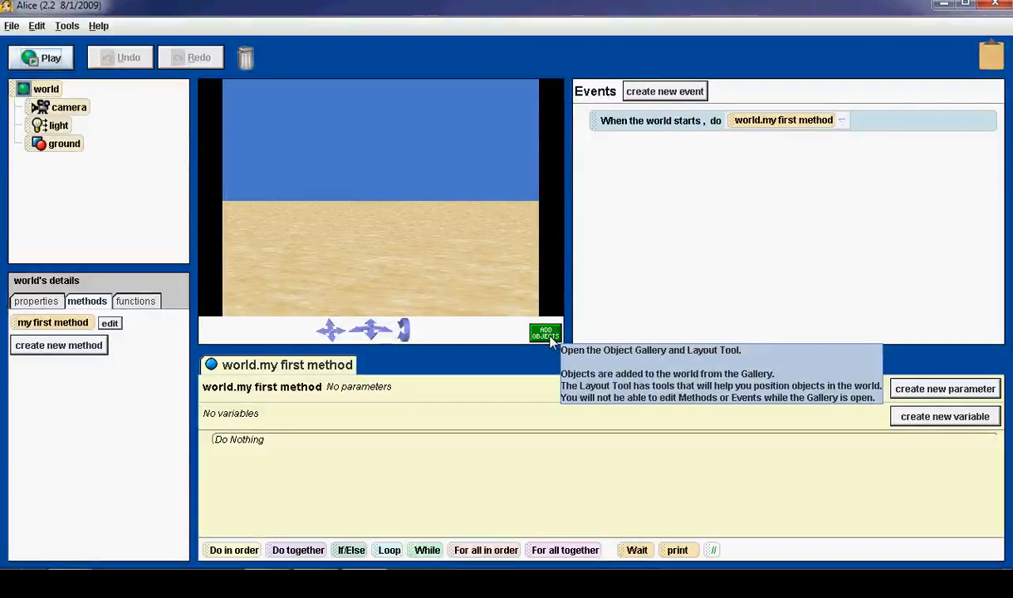
Add a Pyramid instance from the Local Gallery's Egypt collection to the sand world.
click(544, 332)
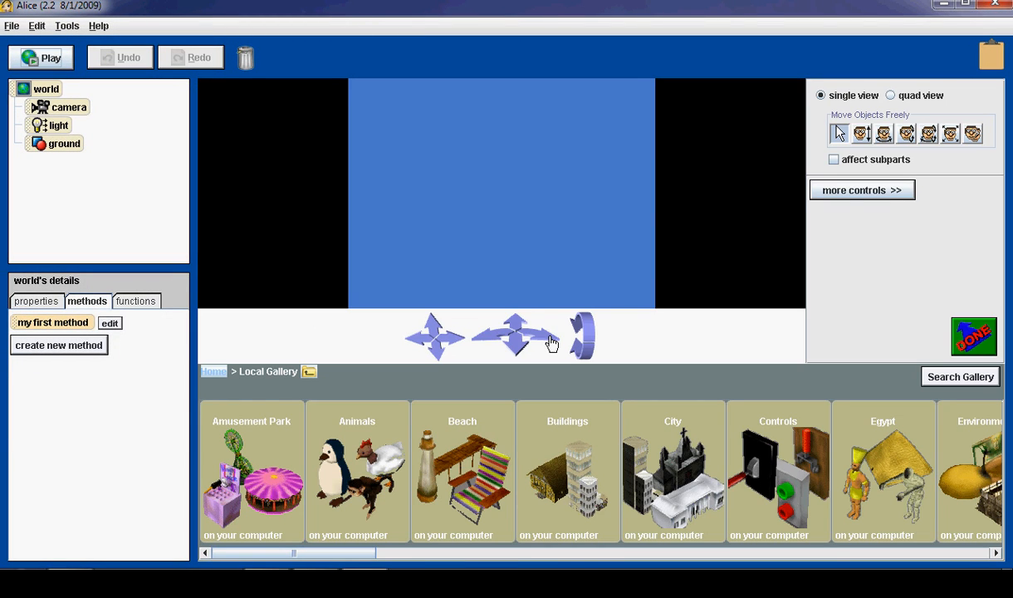
click(64, 142)
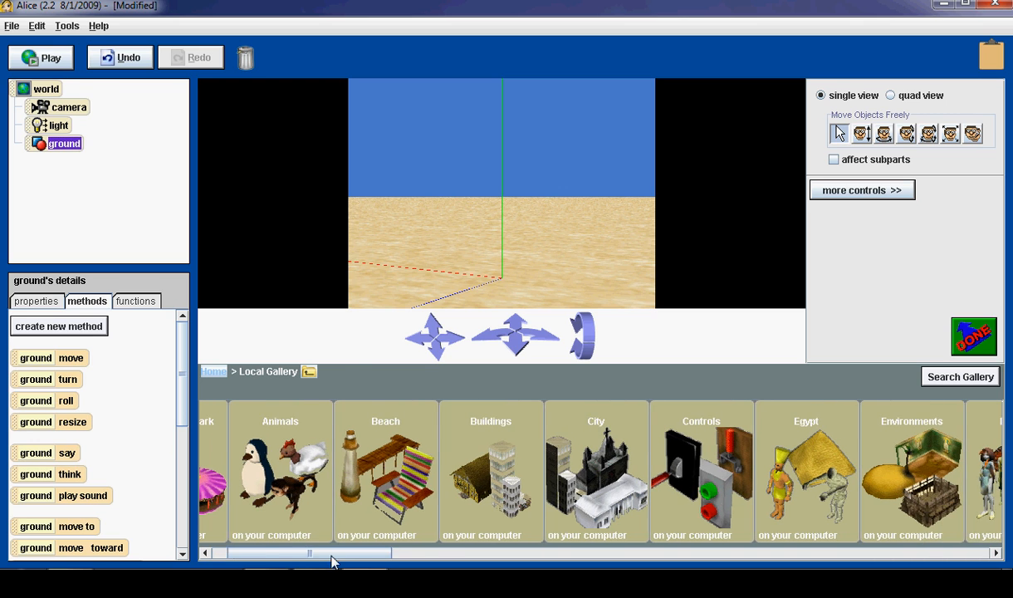
drag(309, 553, 424, 553)
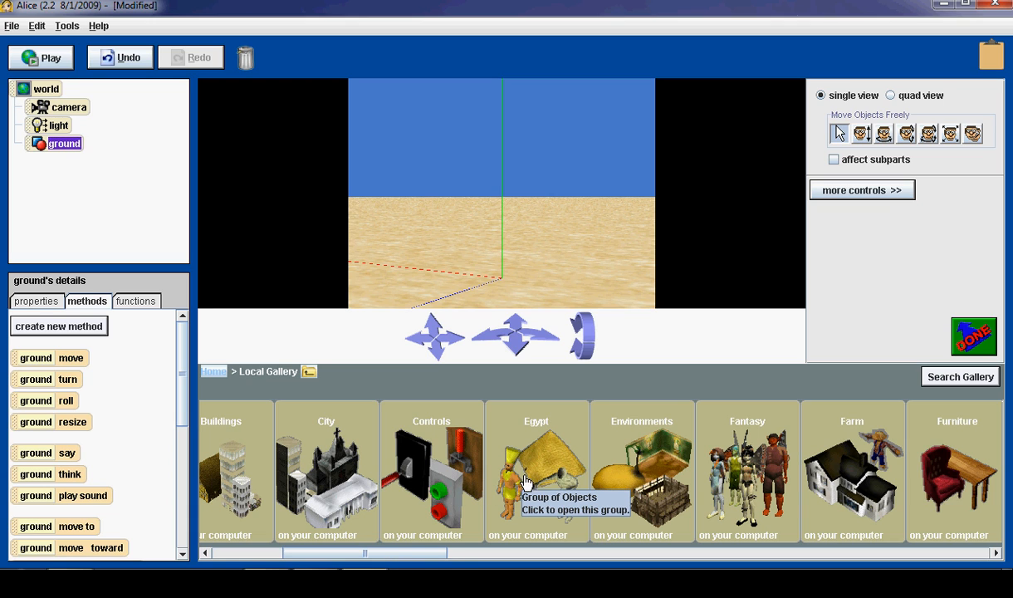
mouse_move(542, 472)
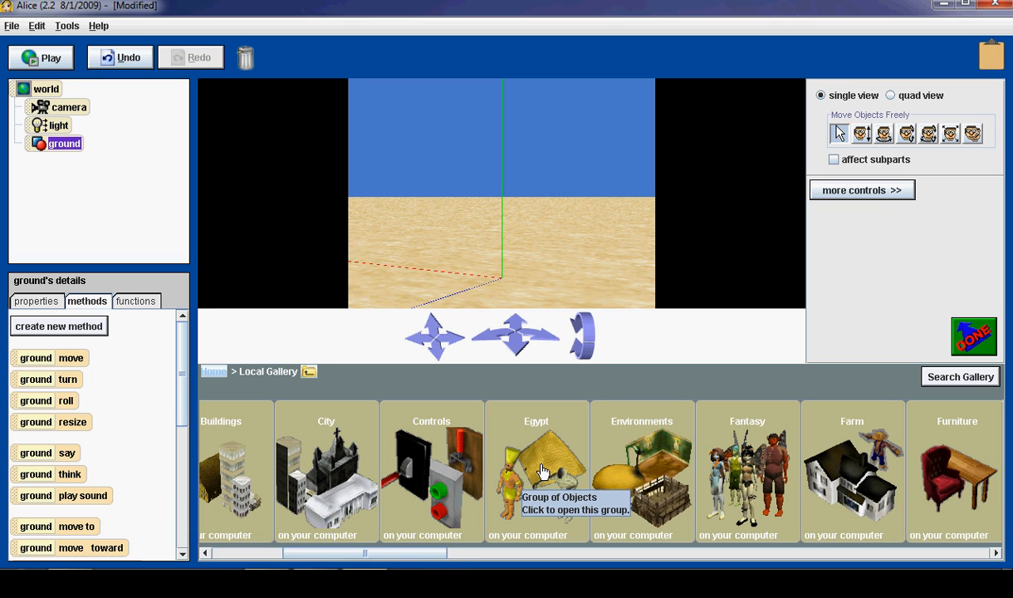
click(536, 472)
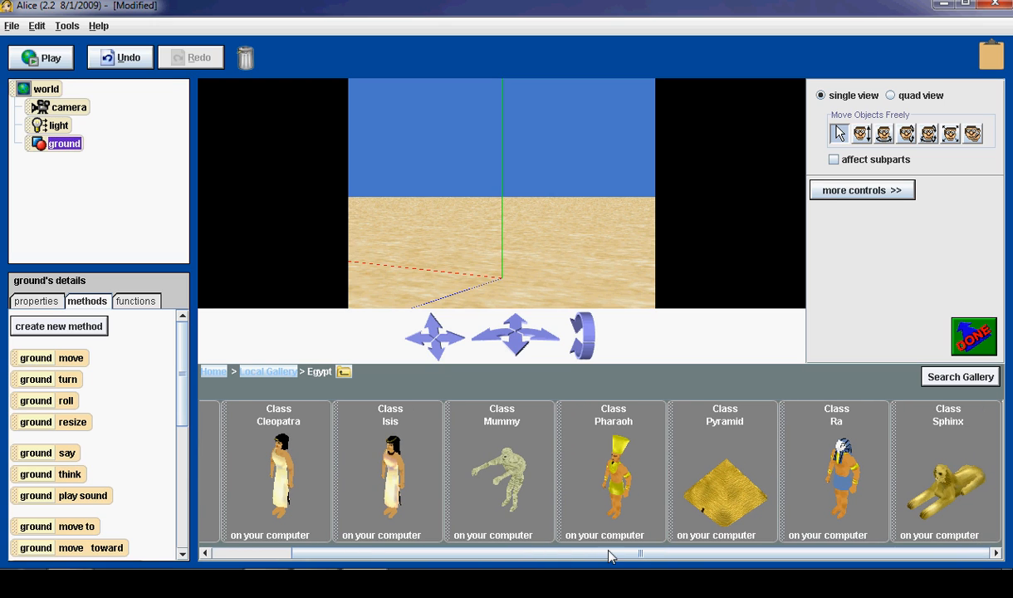
mouse_move(638, 562)
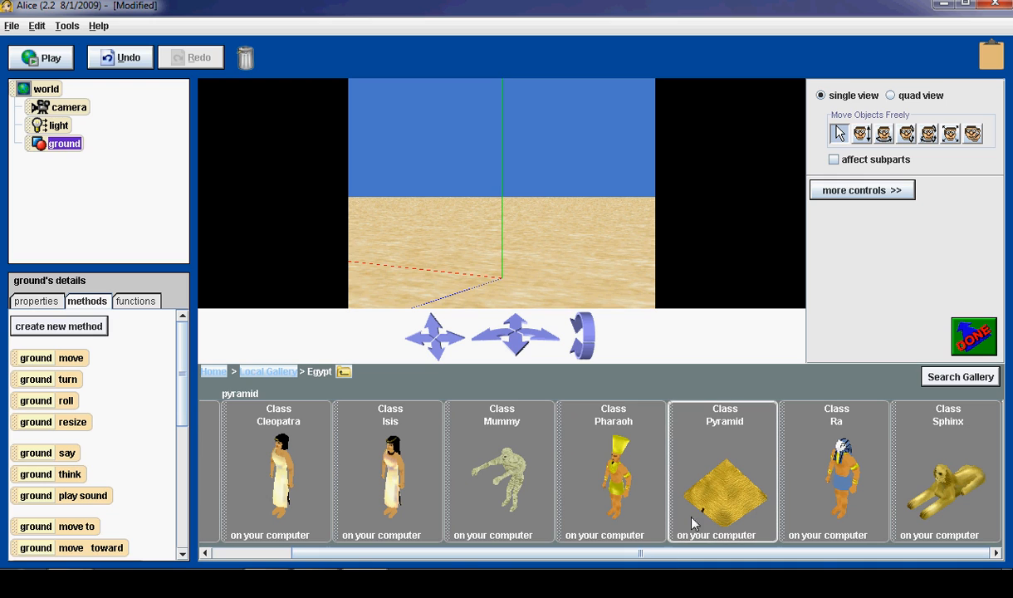
mouse_move(721, 509)
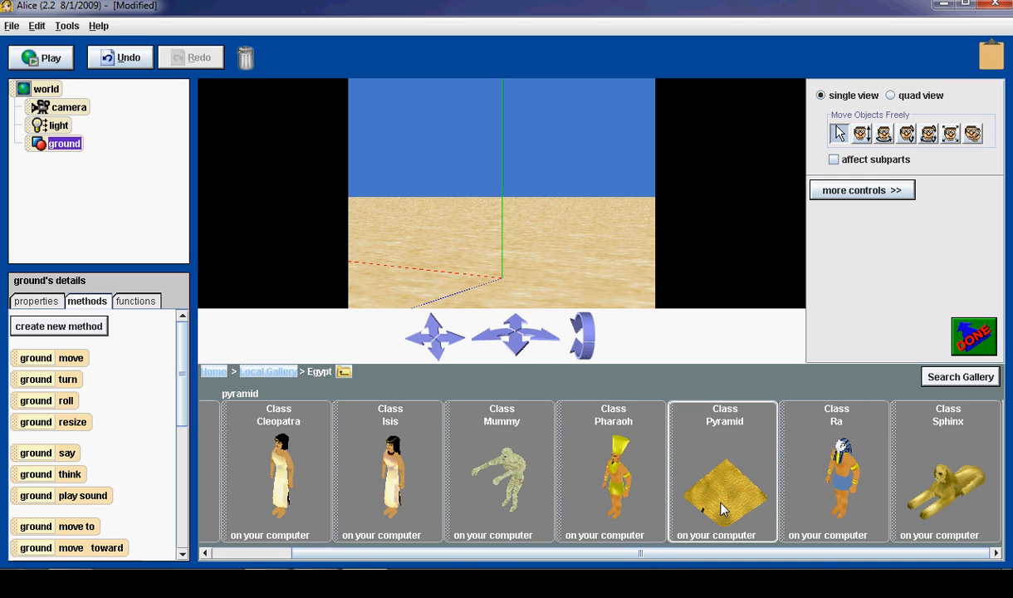
click(724, 471)
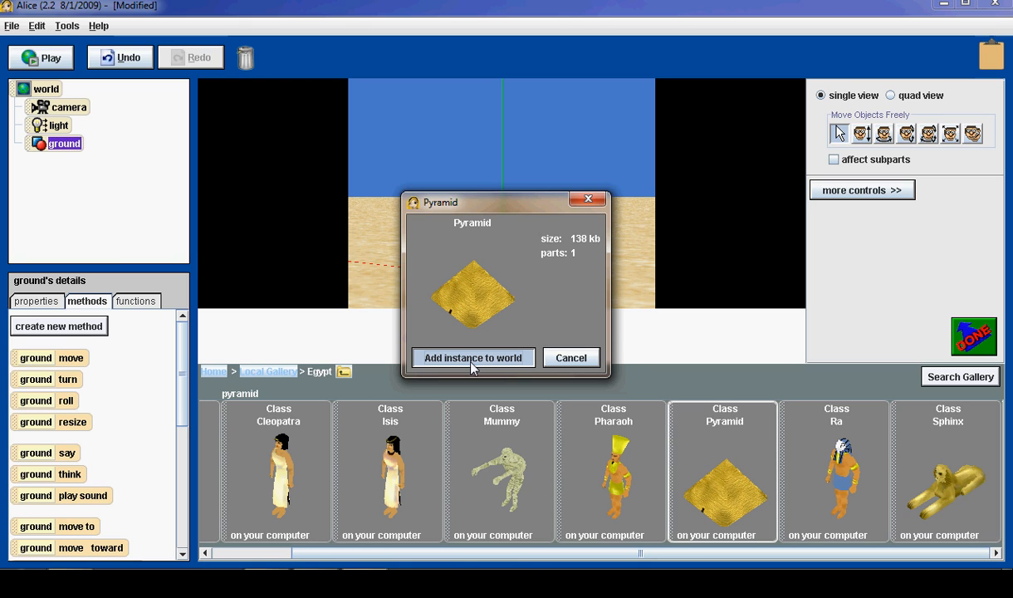
click(472, 359)
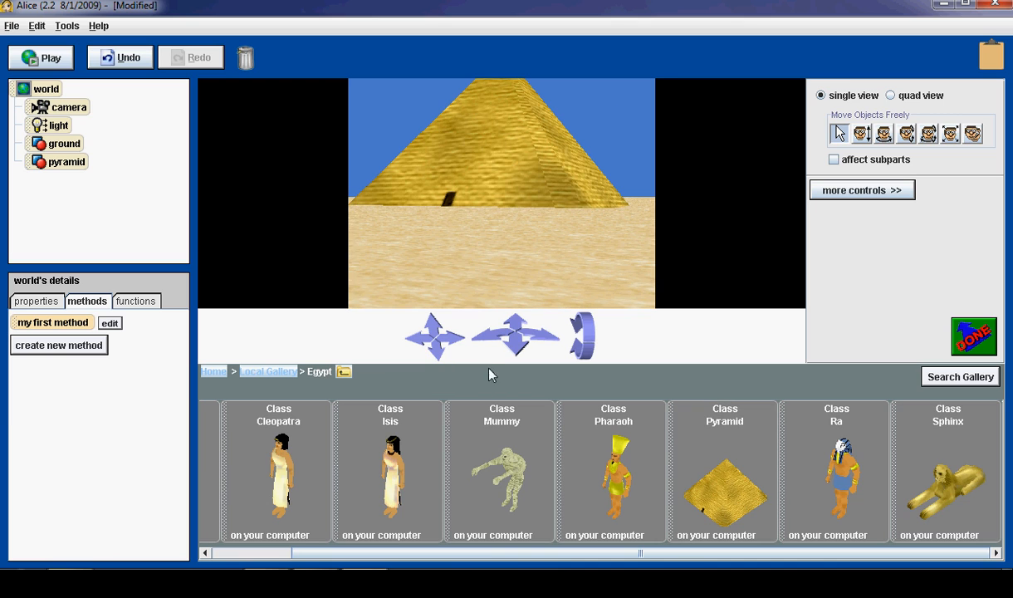
mouse_move(508, 381)
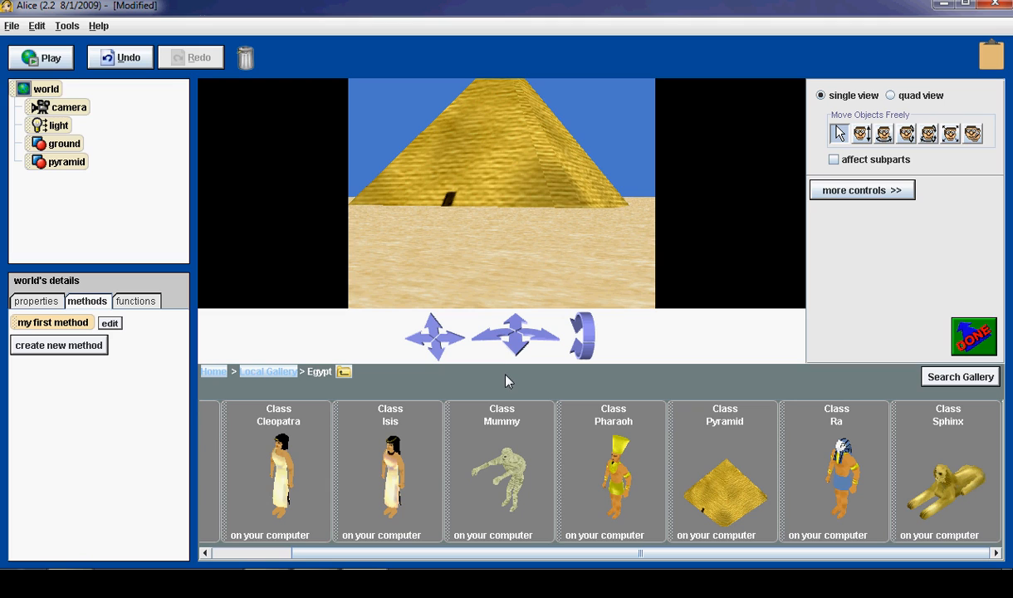
mouse_move(510, 376)
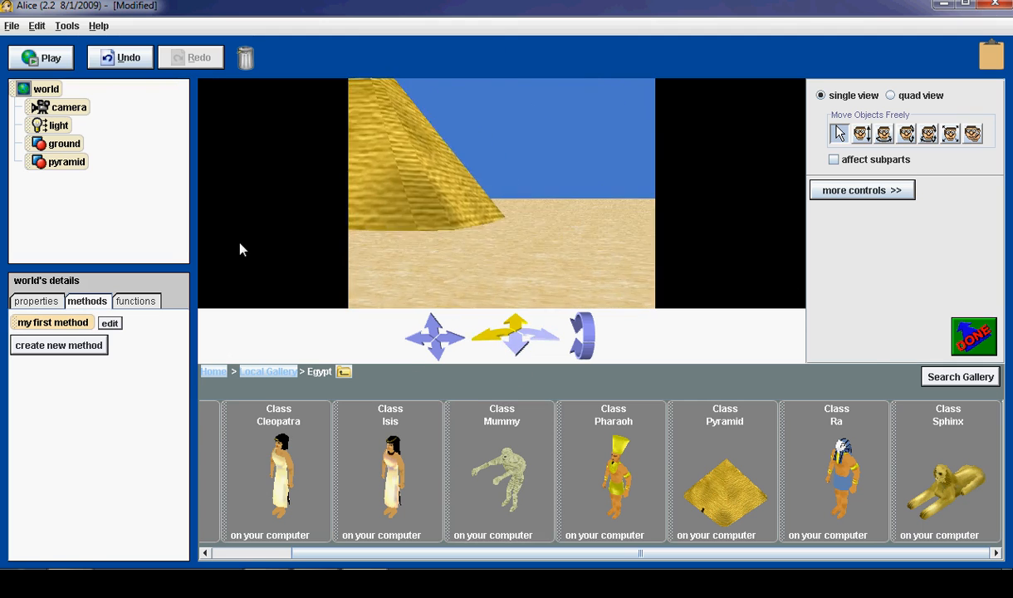
Move the camera with the navigation arrows so the pyramid stands to the left.
click(515, 333)
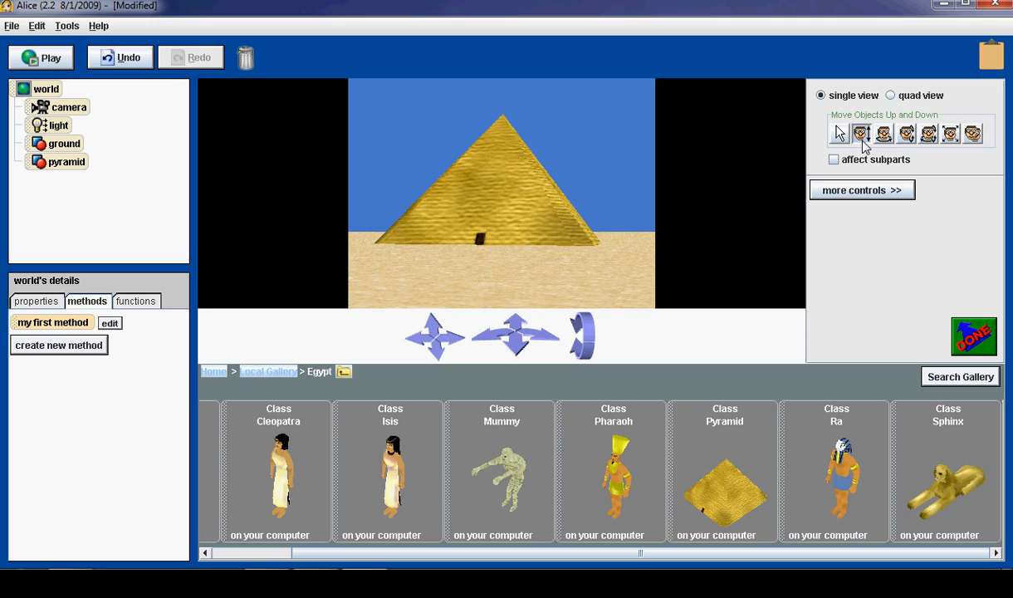
mouse_move(860, 133)
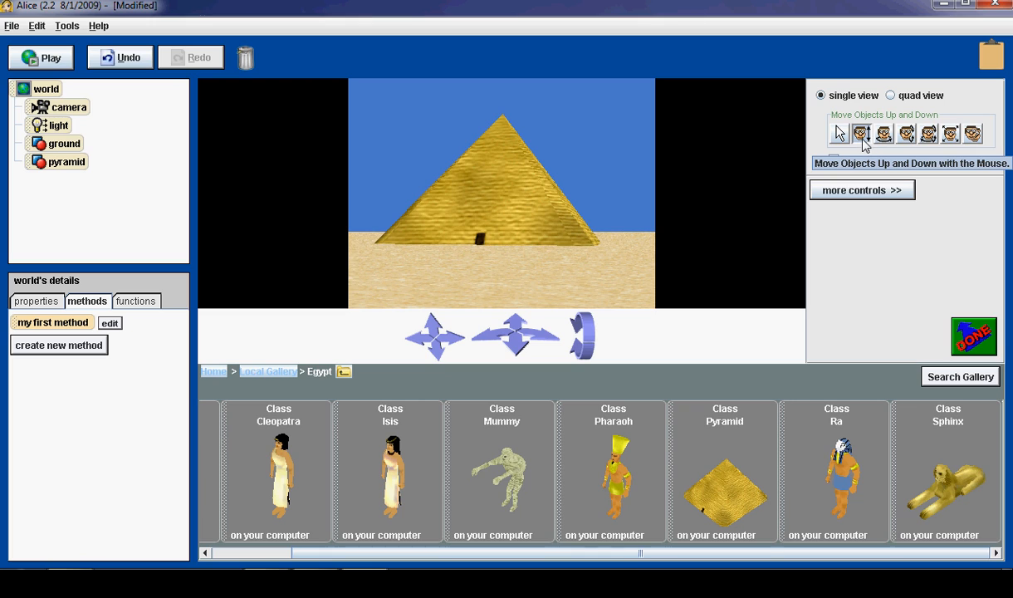
Try raising, tilting and resizing the pyramid, undo those changes, then copy the pyramid.
click(838, 133)
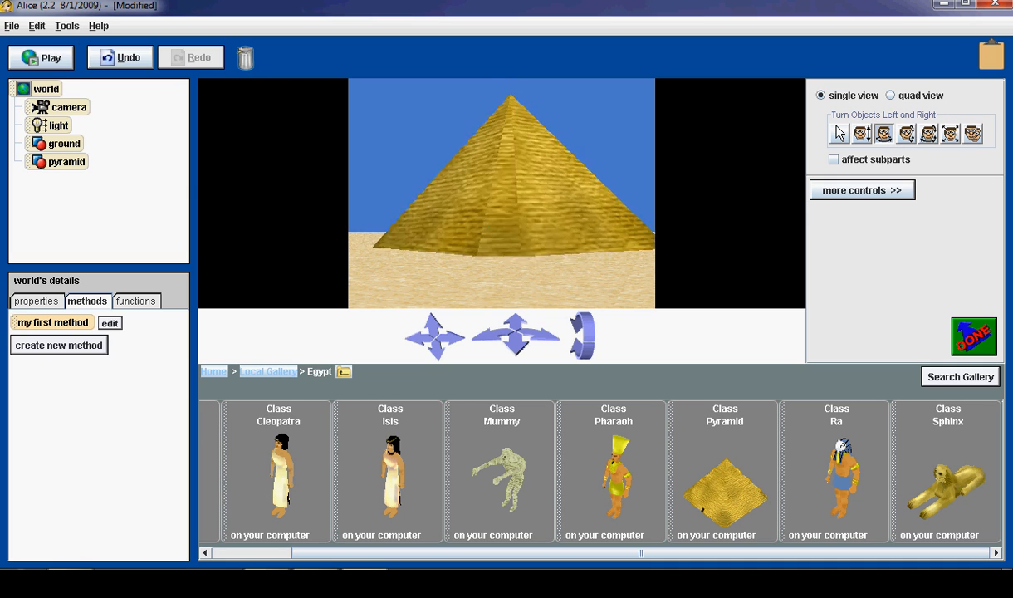
click(907, 132)
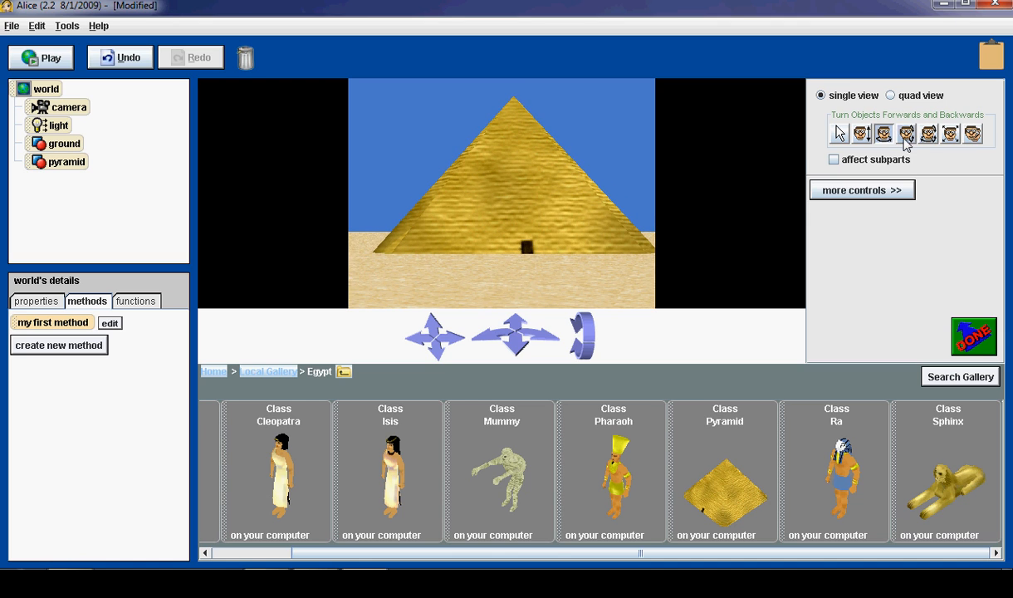
click(905, 133)
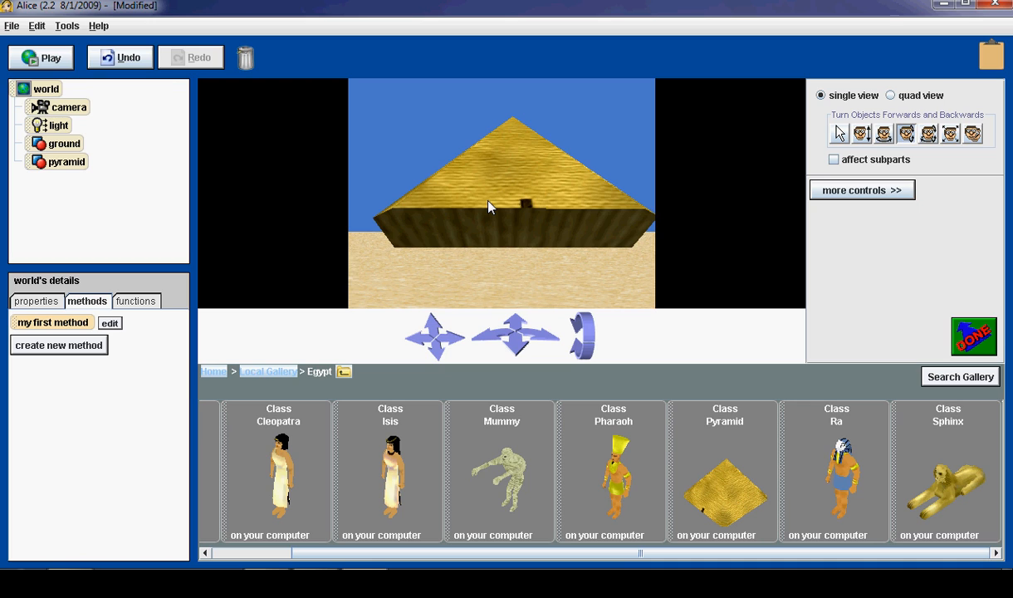
mouse_move(510, 270)
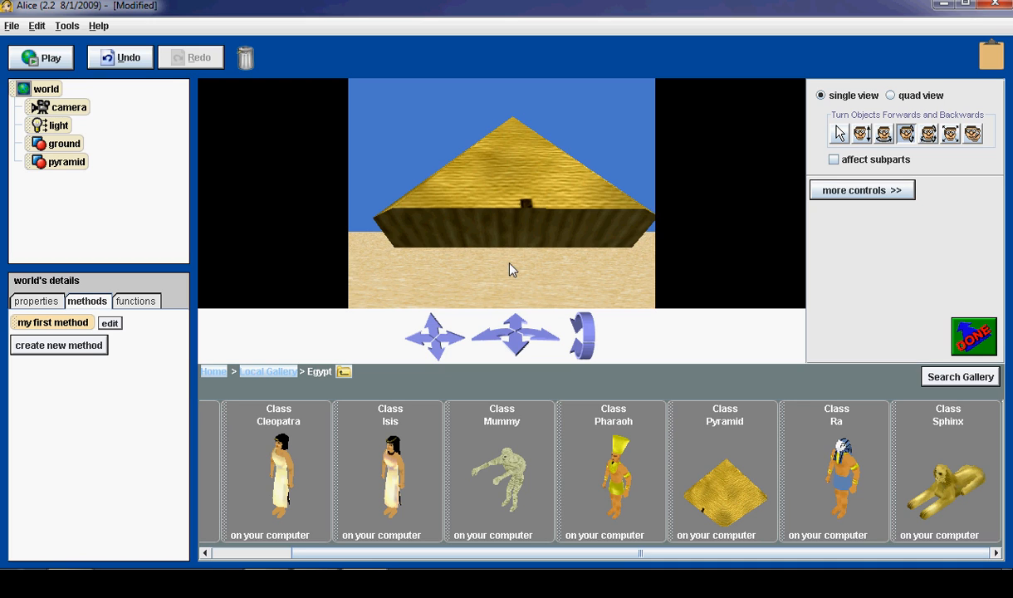
click(120, 57)
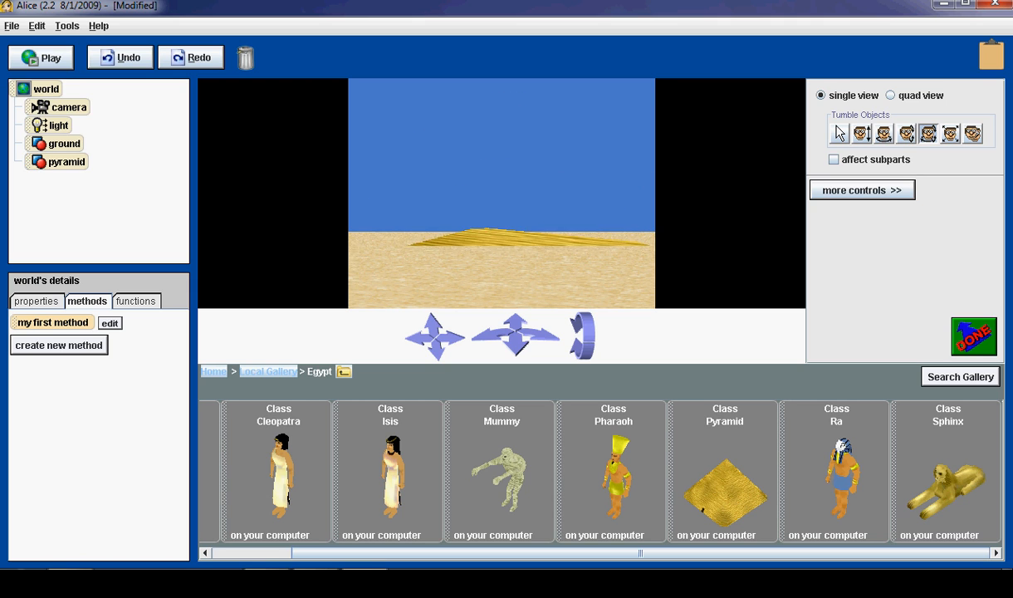
click(119, 57)
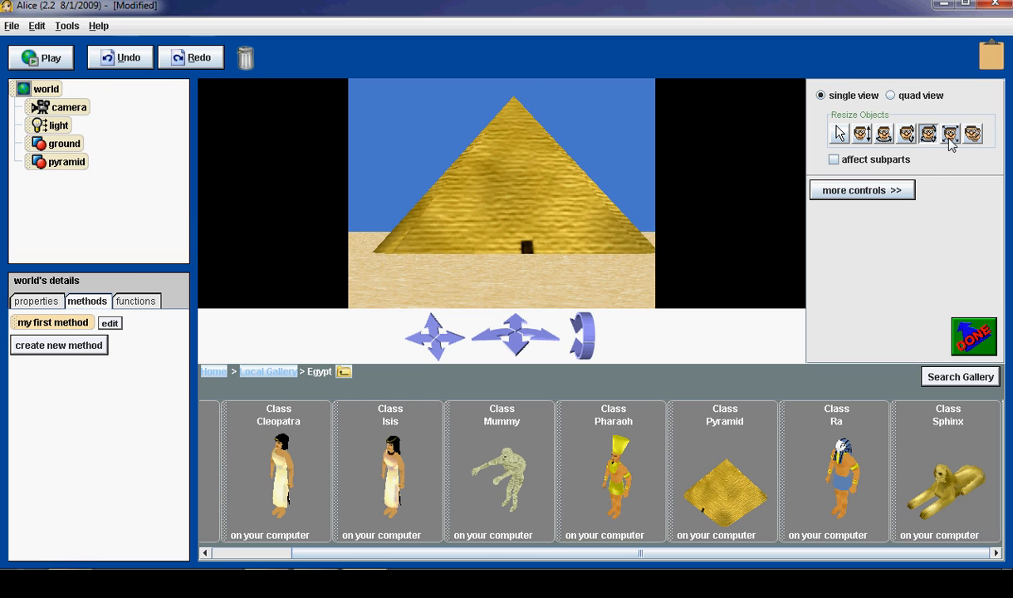
click(950, 133)
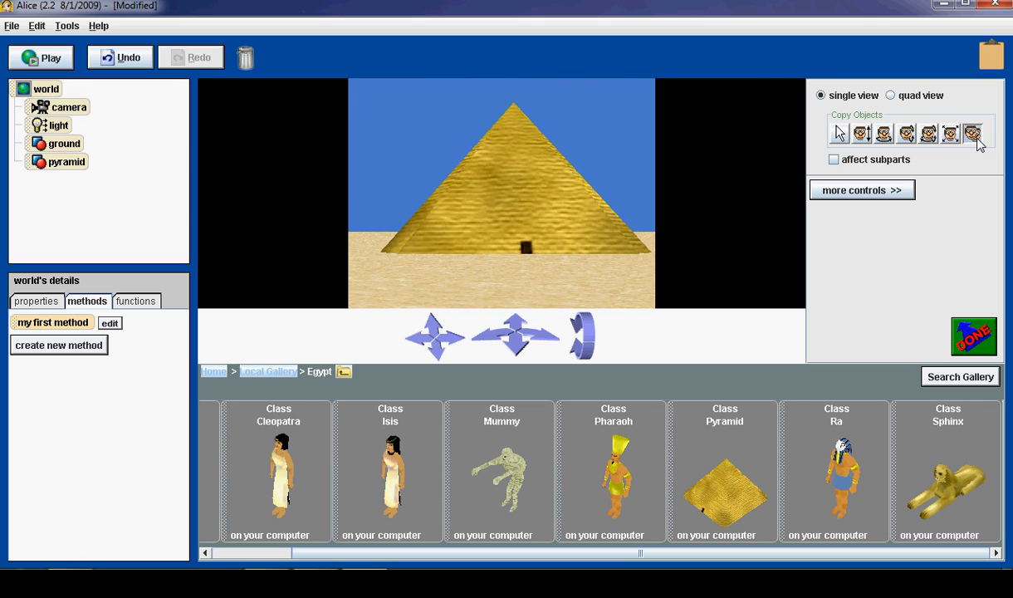
click(971, 133)
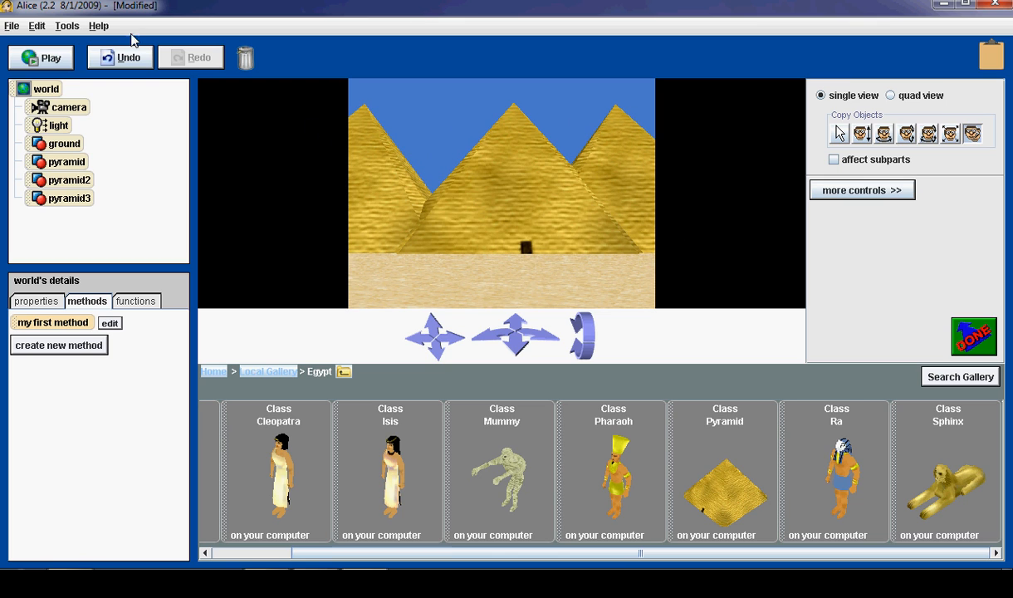
Delete pyramid2 and pyramid3, then pull the camera back to see the added mummy.
click(120, 57)
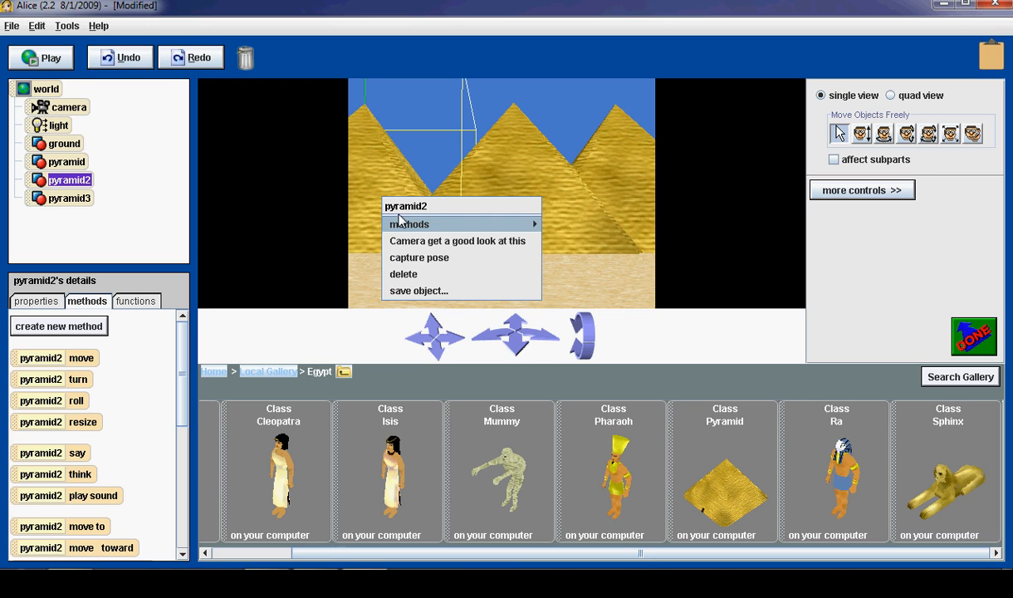
click(403, 273)
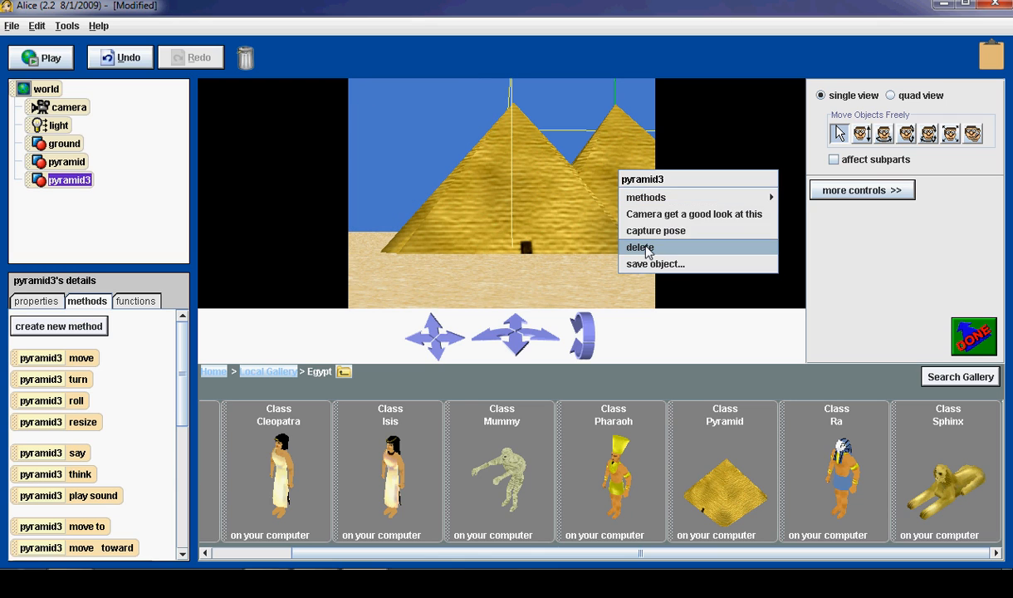
click(639, 246)
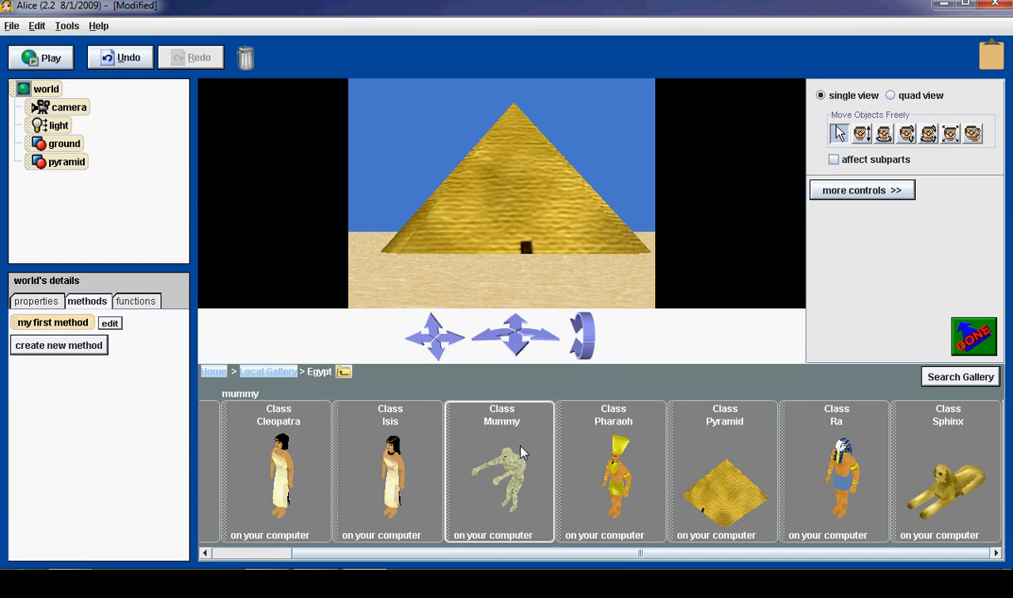
mouse_move(525, 467)
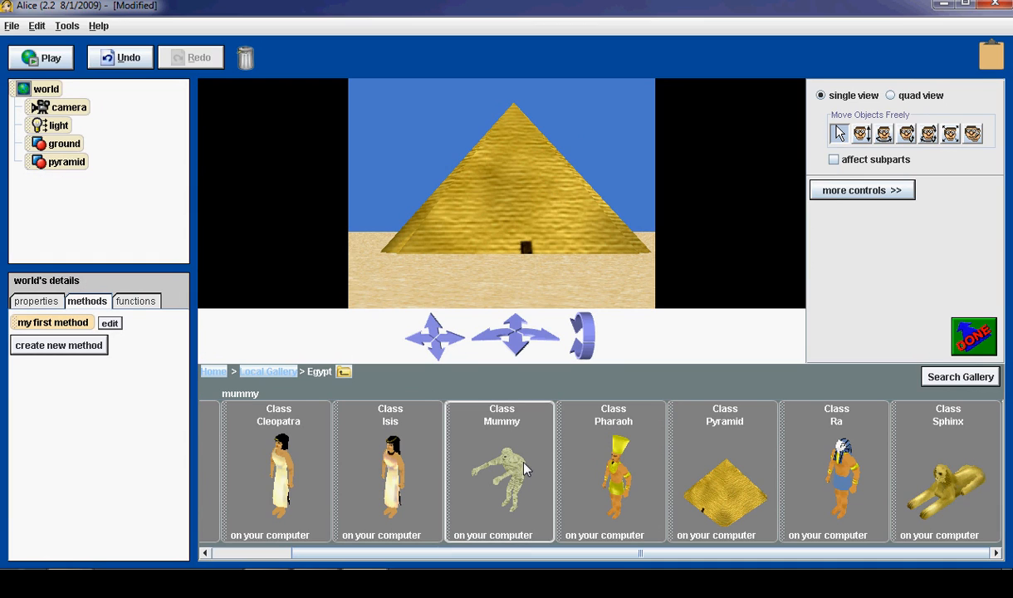
mouse_move(513, 482)
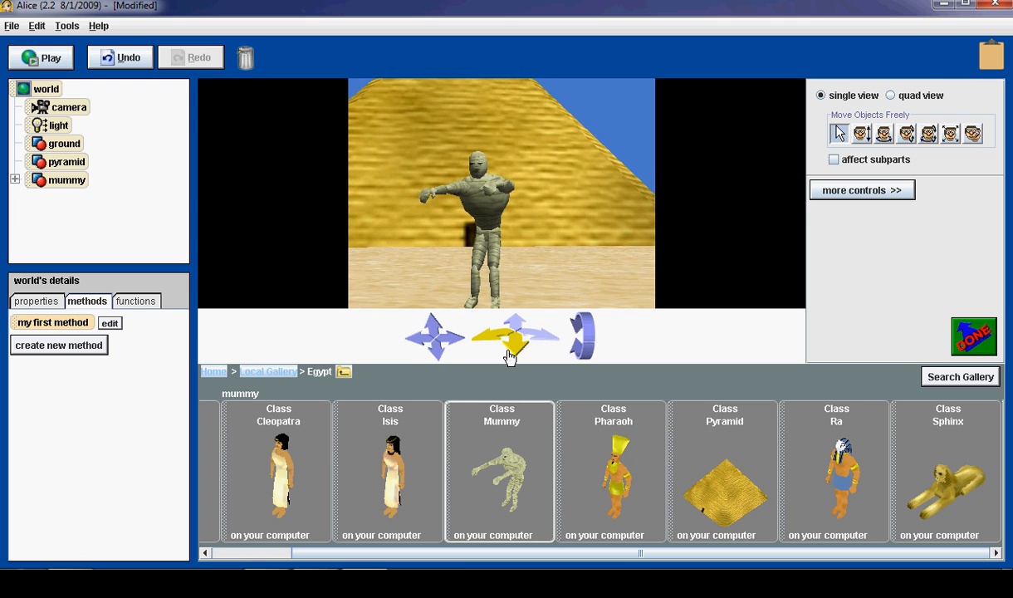
click(515, 336)
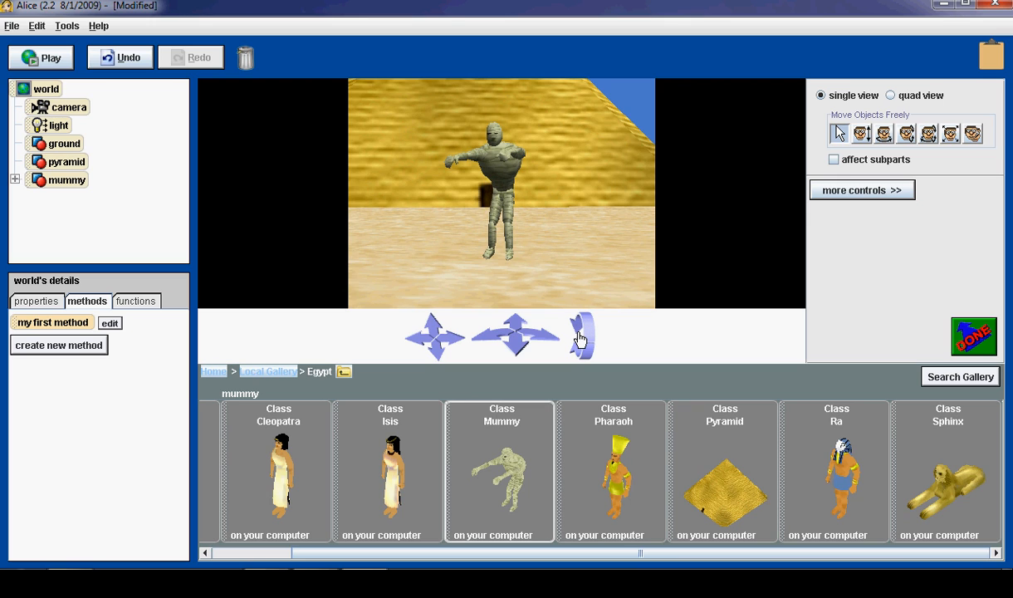
mouse_move(513, 166)
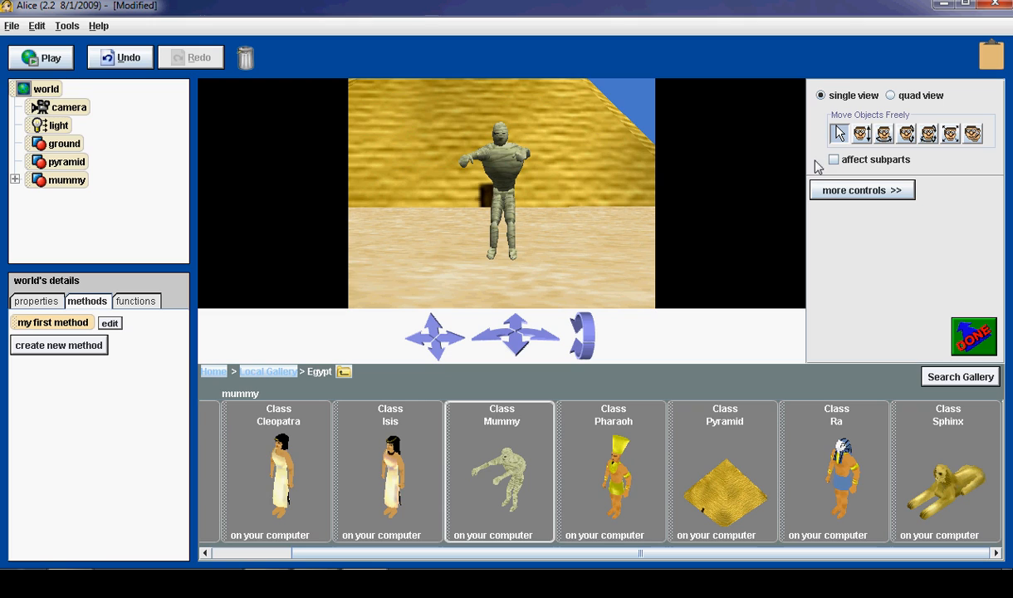
Enable 'affect subparts' to tumble the mummy's arms individually, undoing the last adjustment.
click(833, 160)
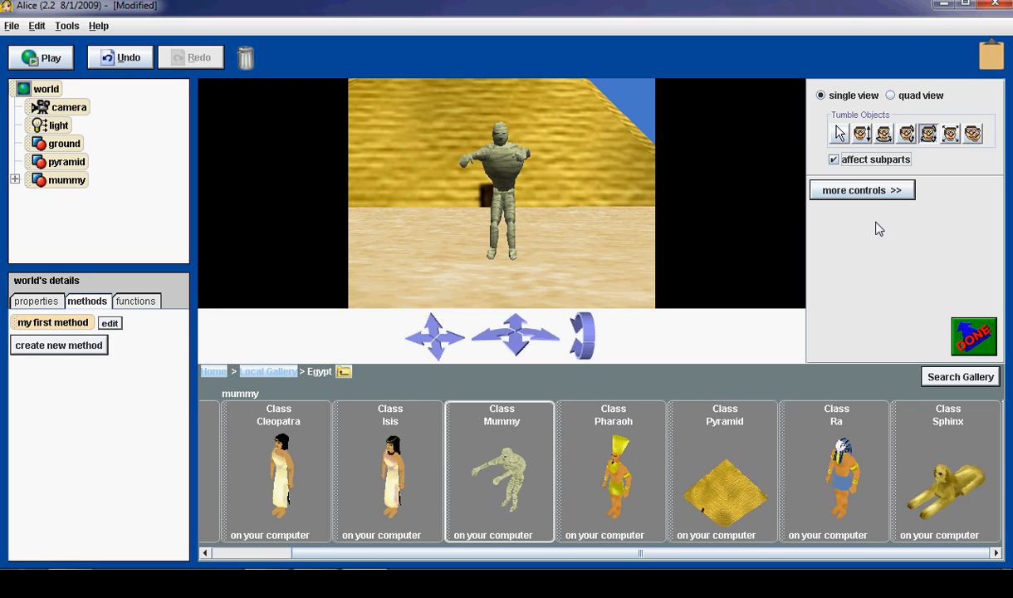
mouse_move(635, 349)
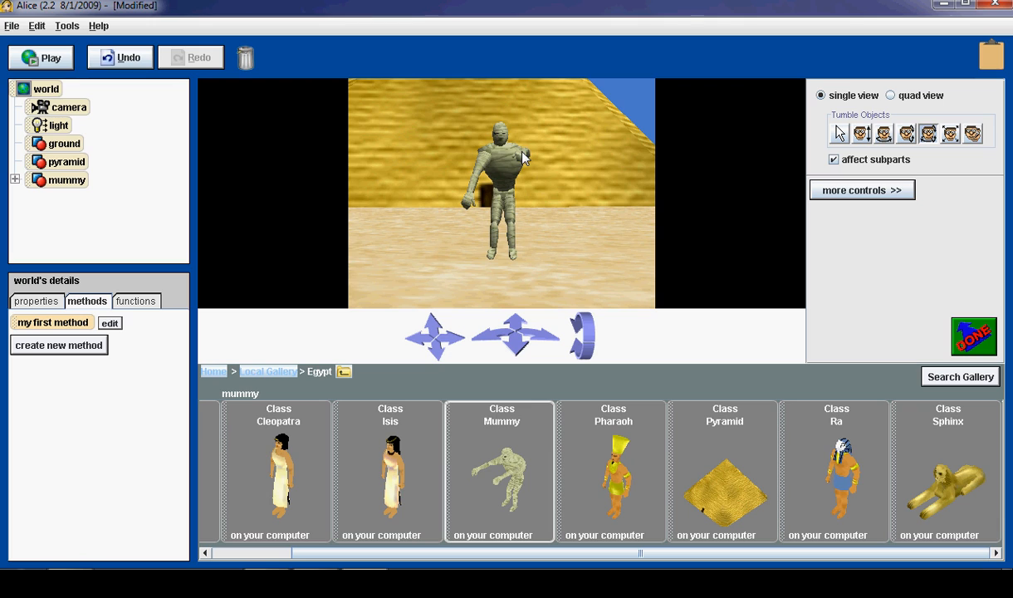
mouse_move(525, 156)
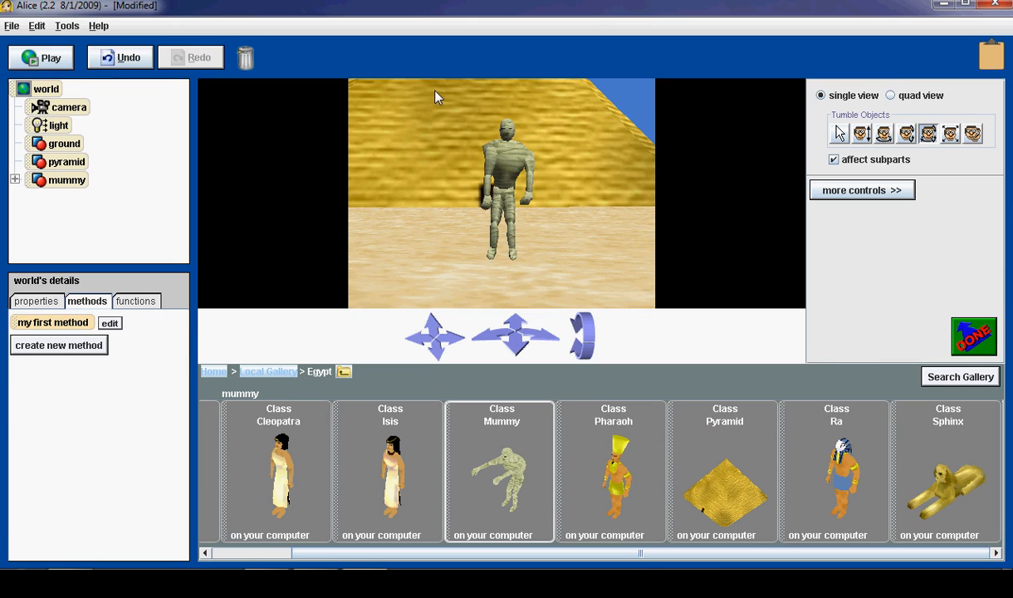
click(120, 57)
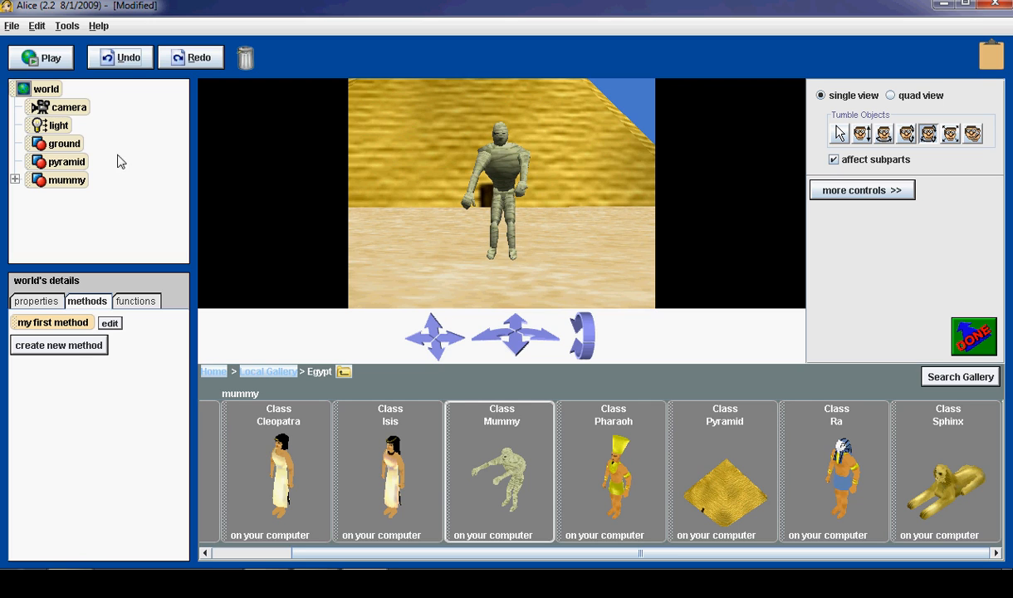
Select the mummy, show its properties, and inspect its rightLeg and upperBody parts.
click(66, 179)
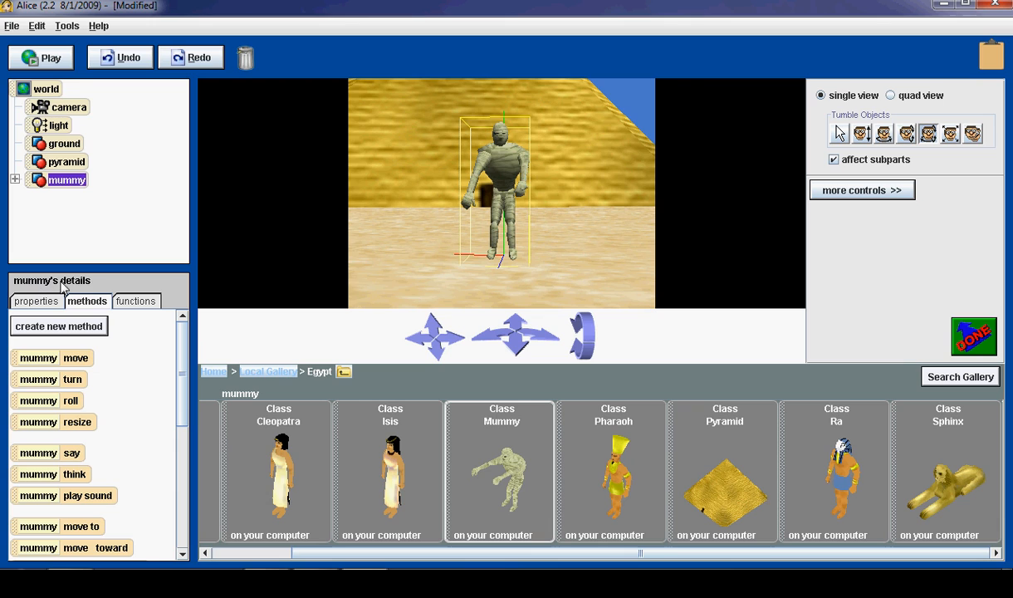
click(37, 300)
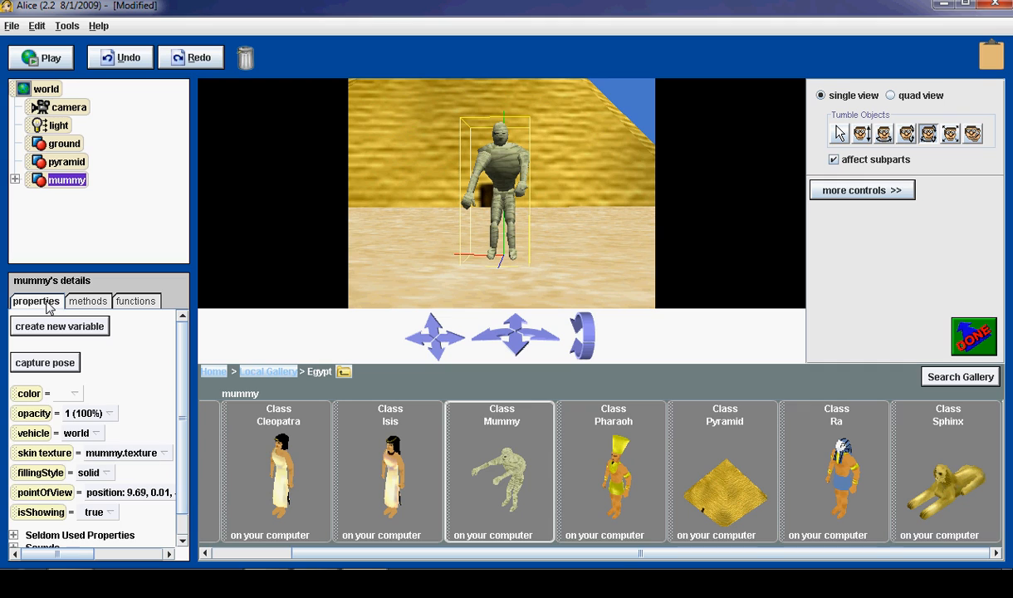
mouse_move(68, 369)
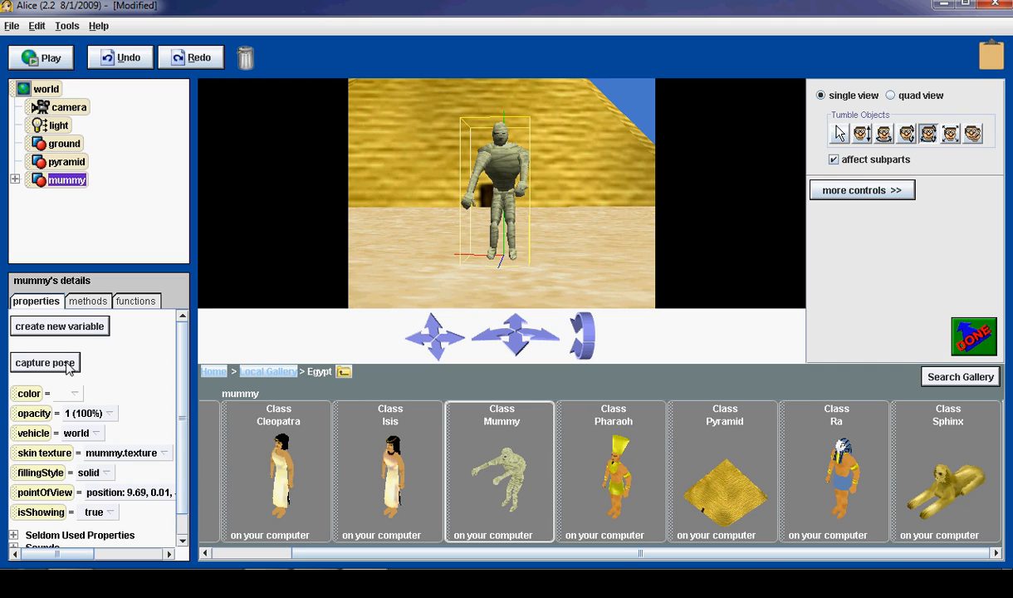
mouse_move(69, 371)
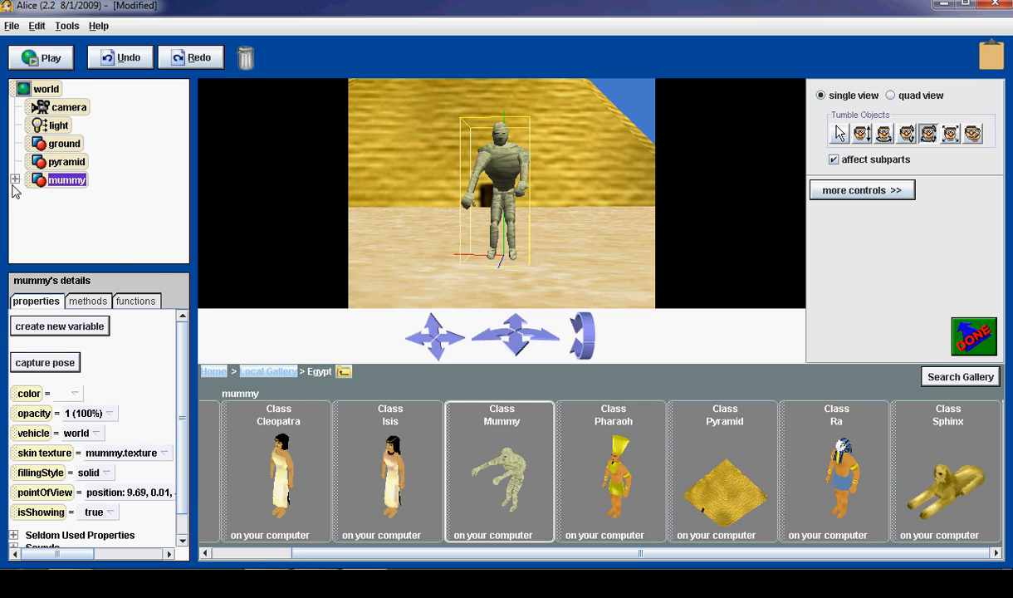
click(13, 179)
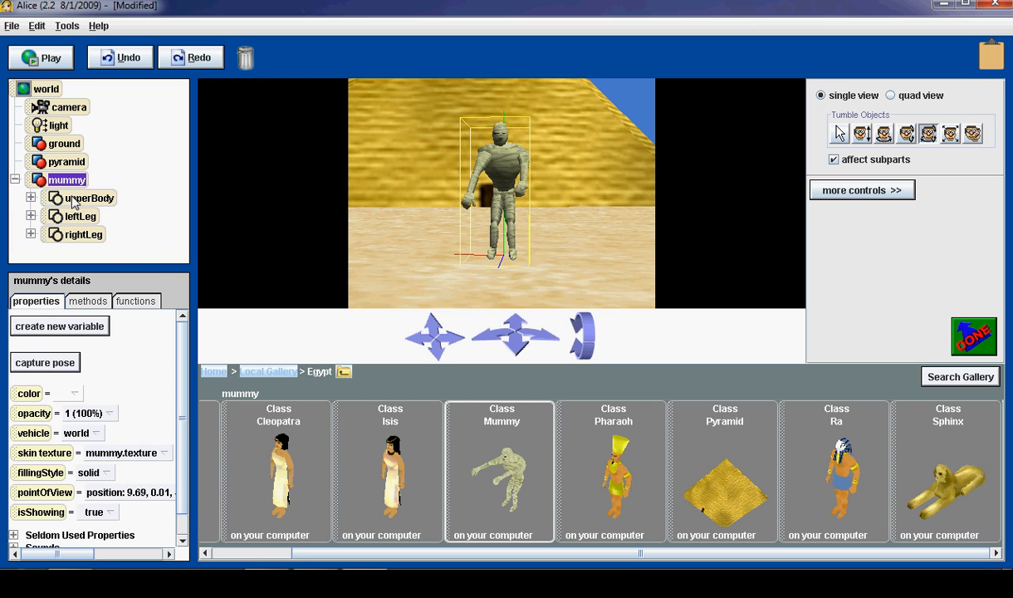
click(83, 234)
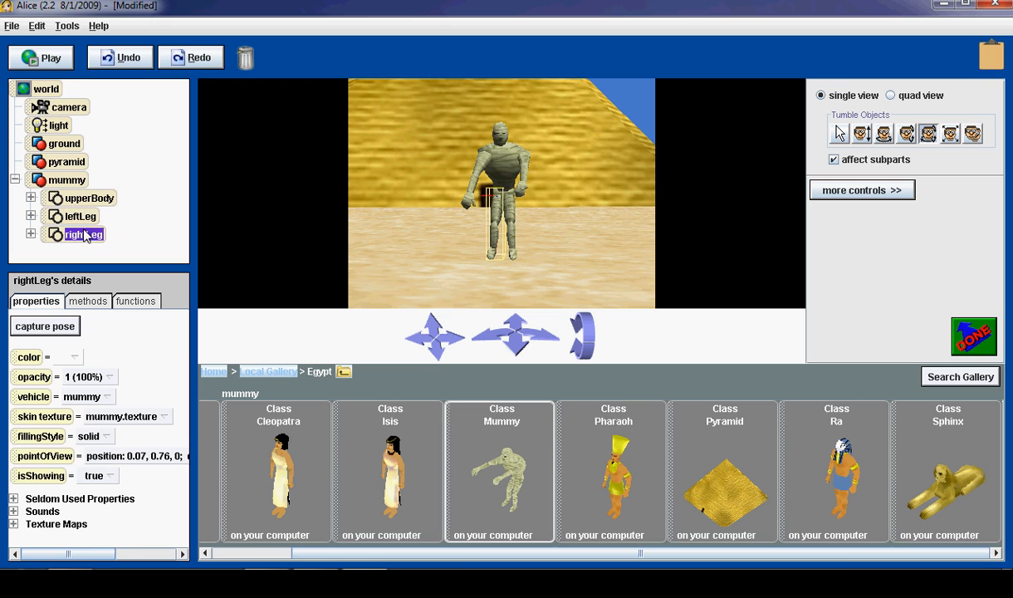
click(89, 198)
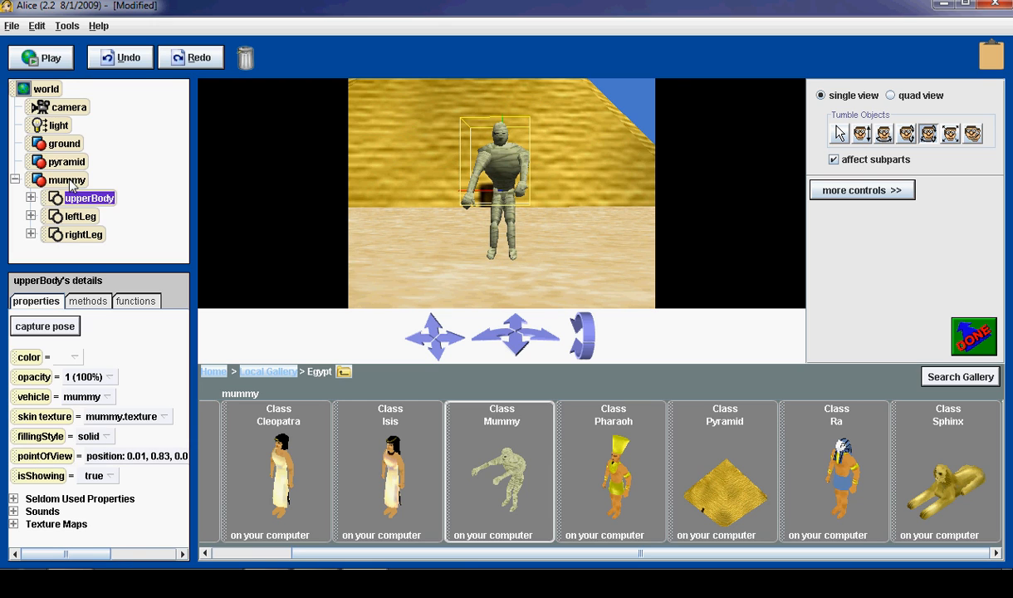
Re-expand the mummy to inspect leftLeg and upperBody, then reselect the whole mummy.
click(13, 179)
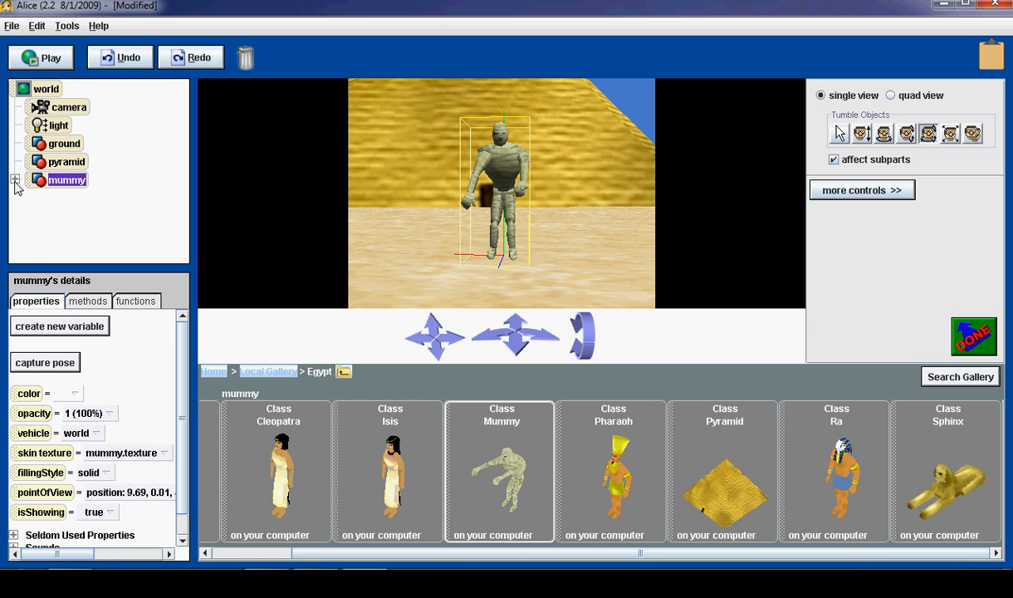
click(13, 179)
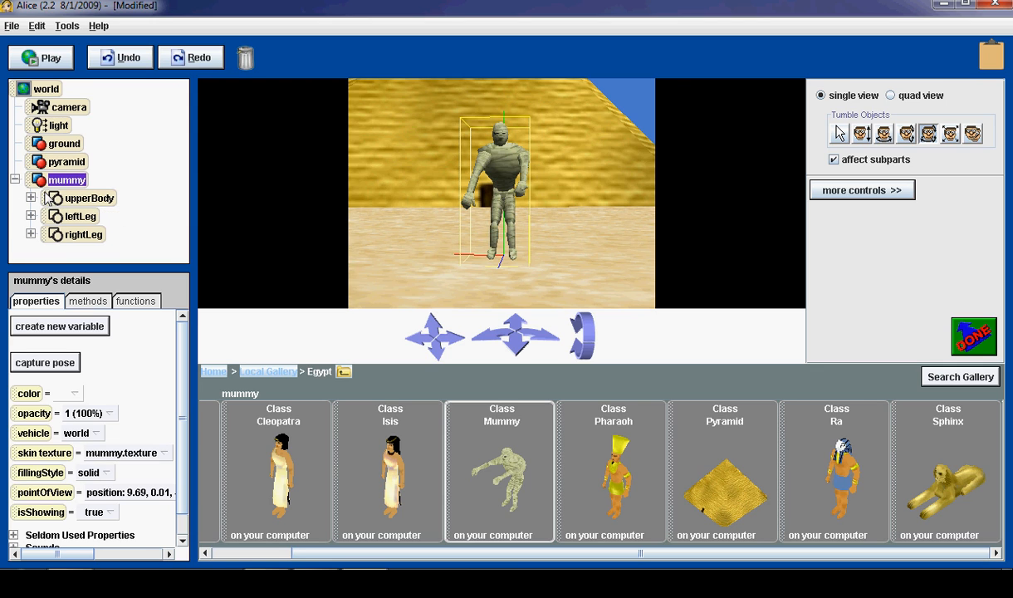
click(80, 215)
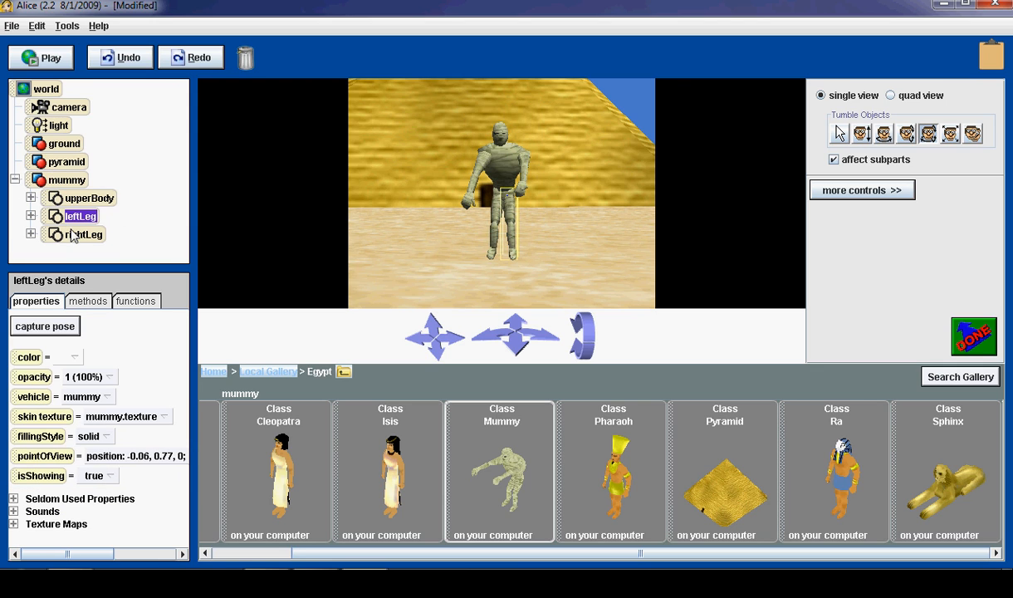
click(89, 198)
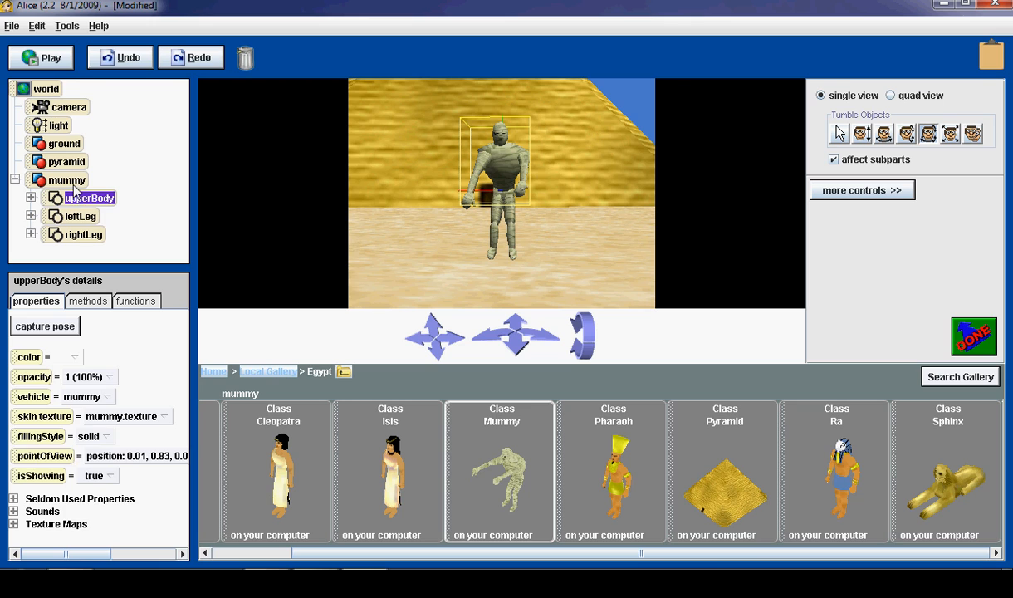
click(68, 179)
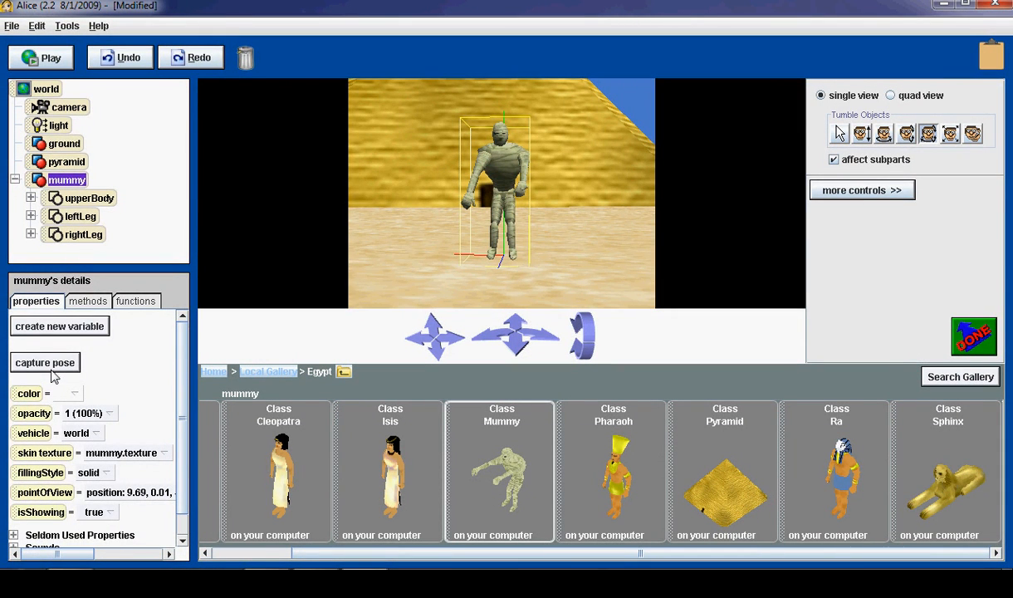
Capture the hunched, arms-raised and bent-forward stances as pose, pose2 and pose3.
click(45, 362)
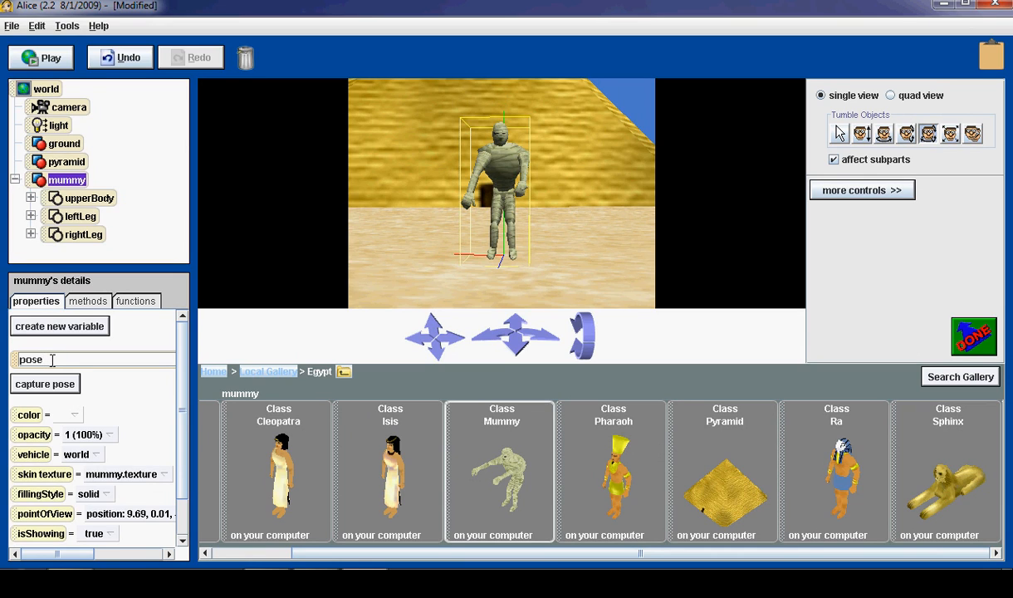
mouse_move(252, 342)
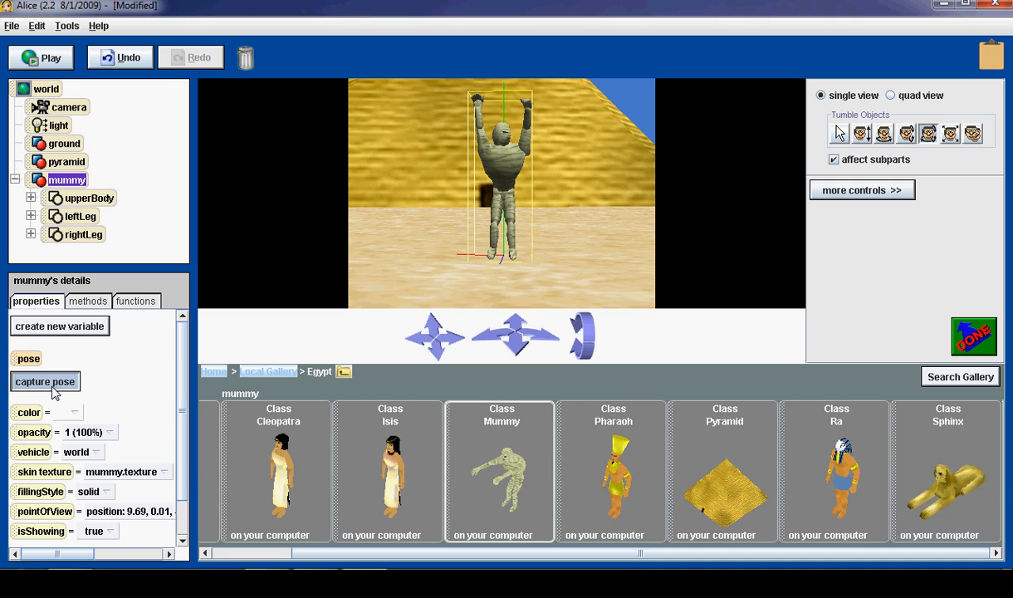
click(45, 381)
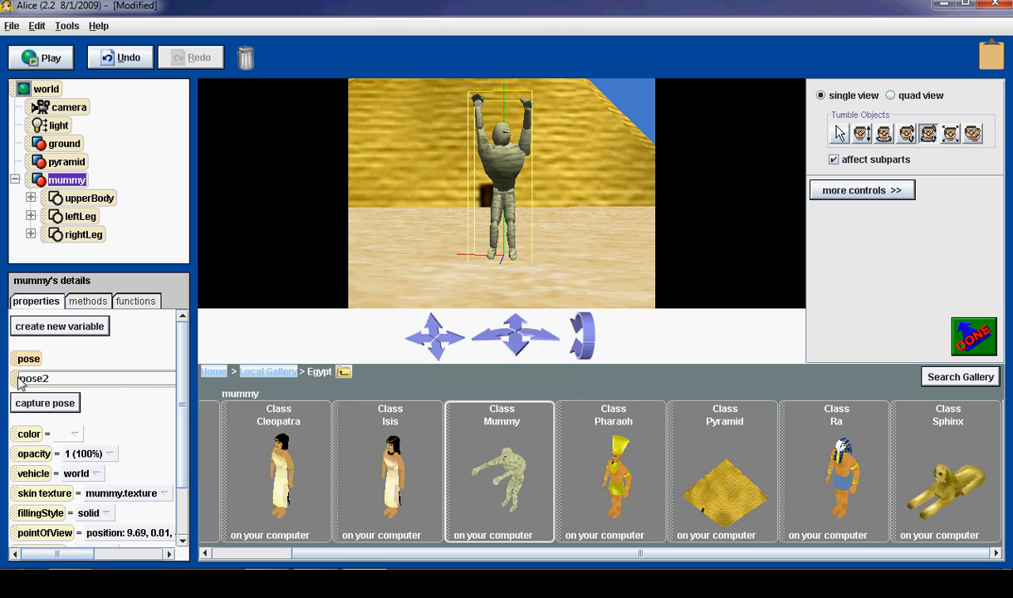
click(20, 378)
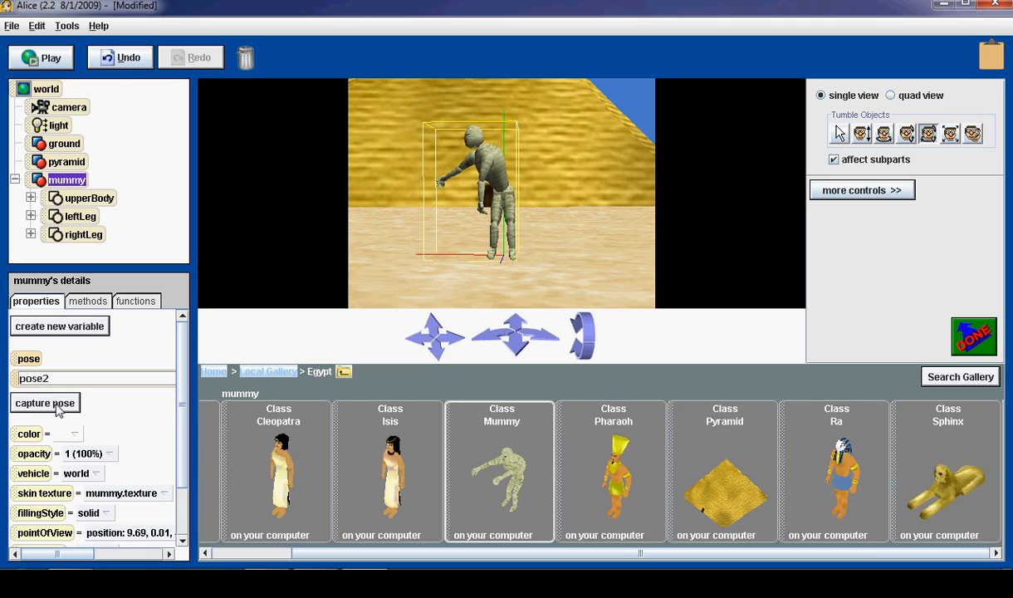
click(45, 403)
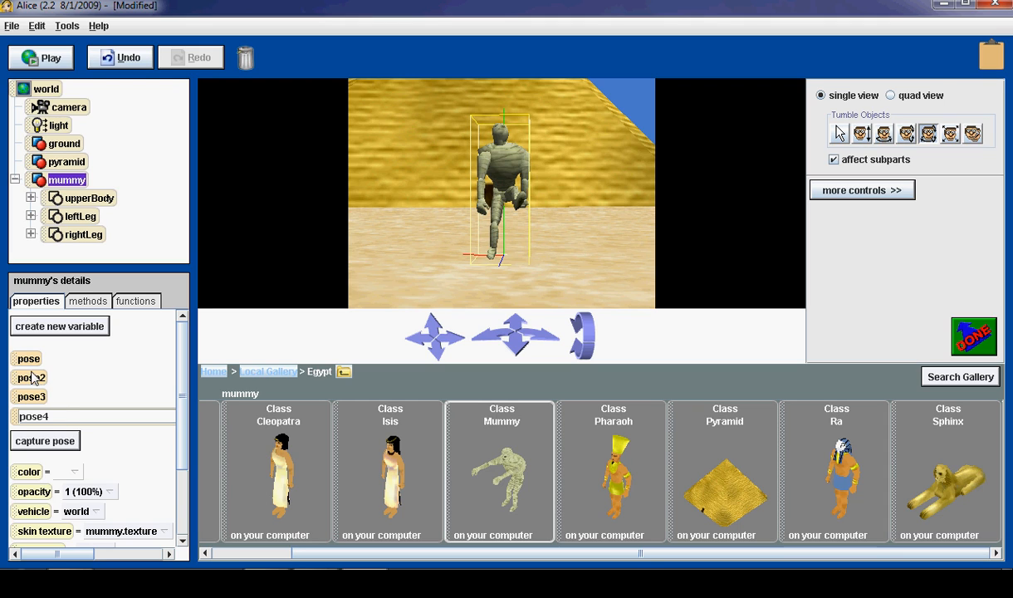
Set the mummy back to its original hunched 'pose' from the mummy's methods menu.
right_click(66, 180)
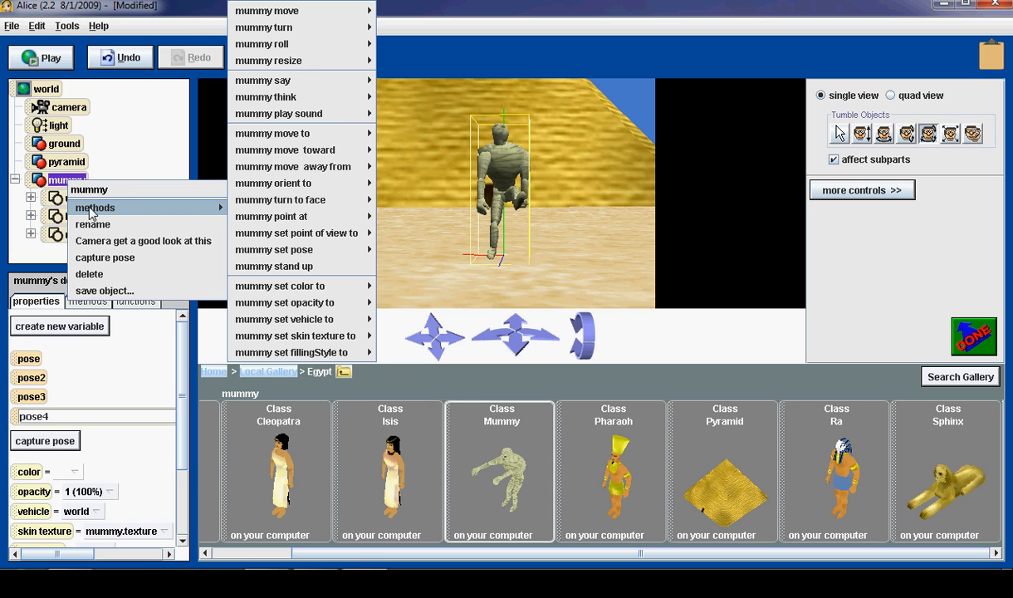
mouse_move(270, 216)
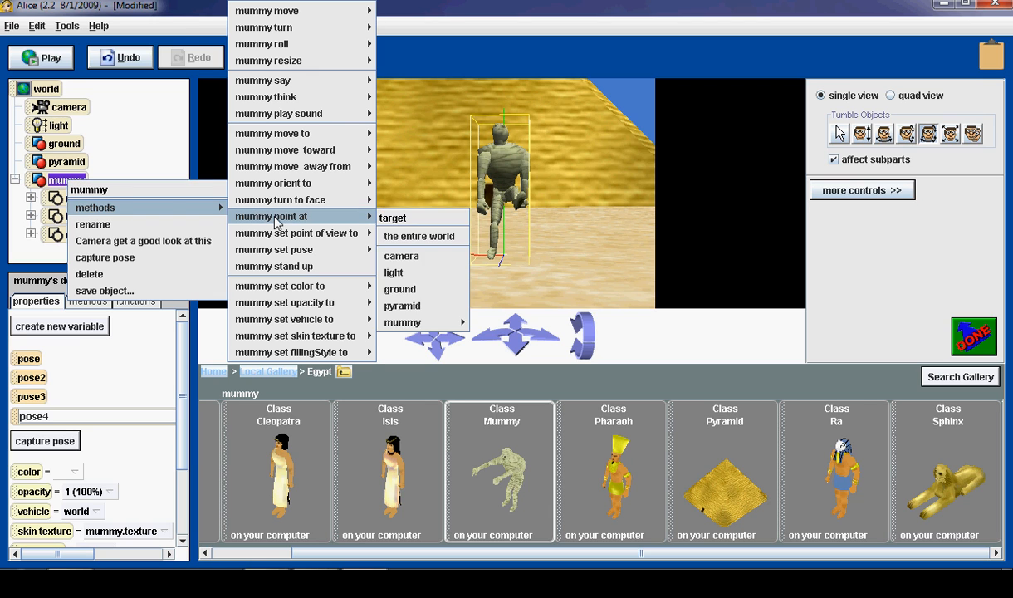
mouse_move(274, 249)
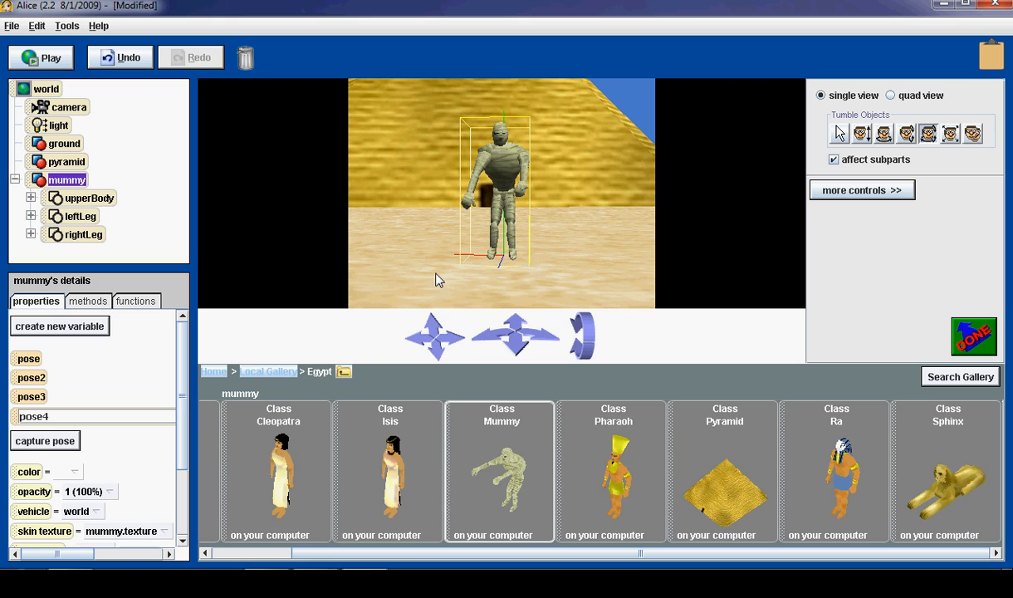
mouse_move(495, 267)
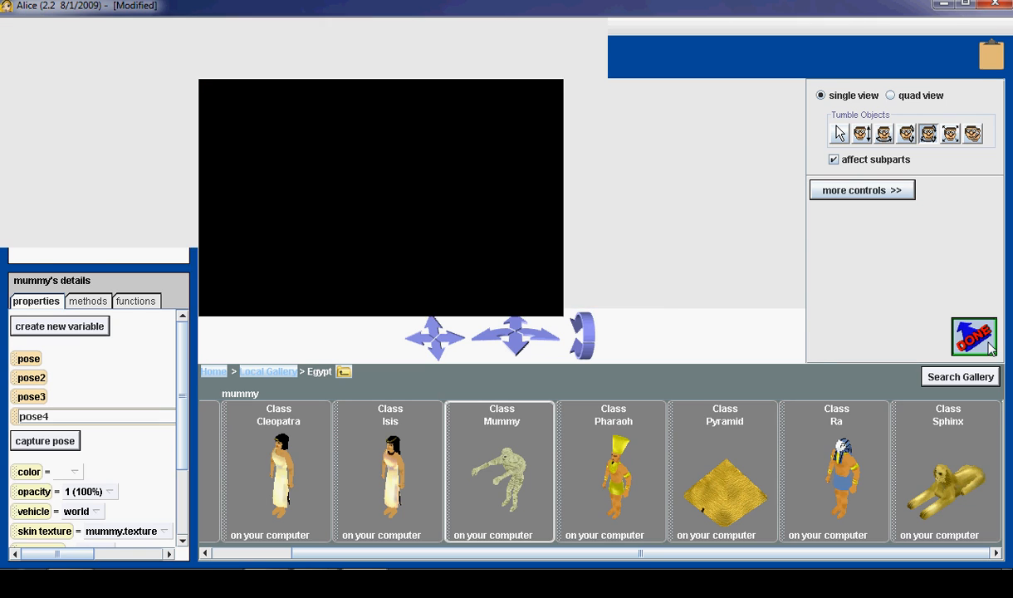
Leave the scene editor and select the mummy to reach its saved poses pose through pose4.
click(973, 335)
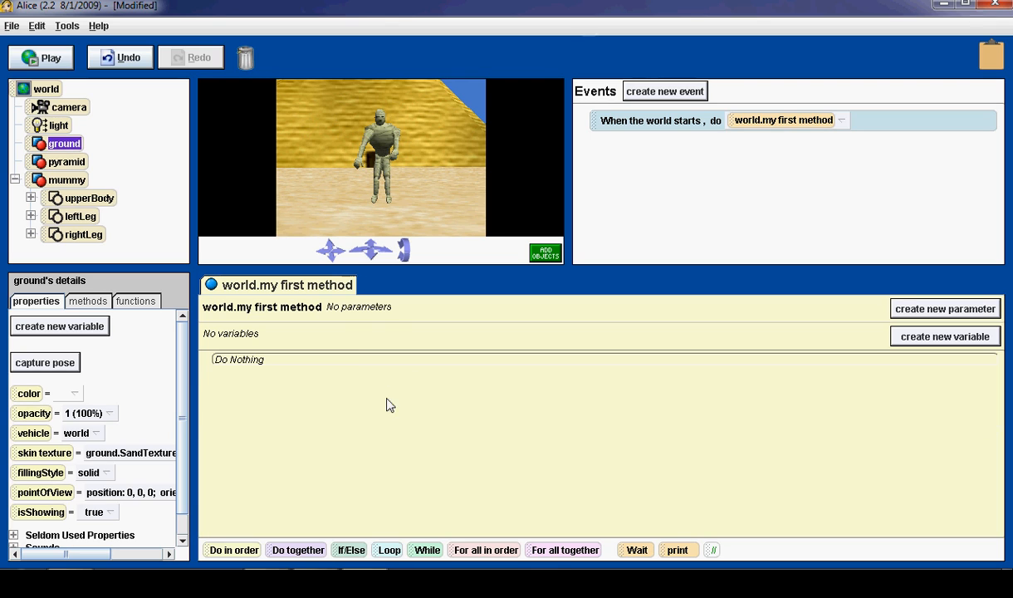
mouse_move(323, 375)
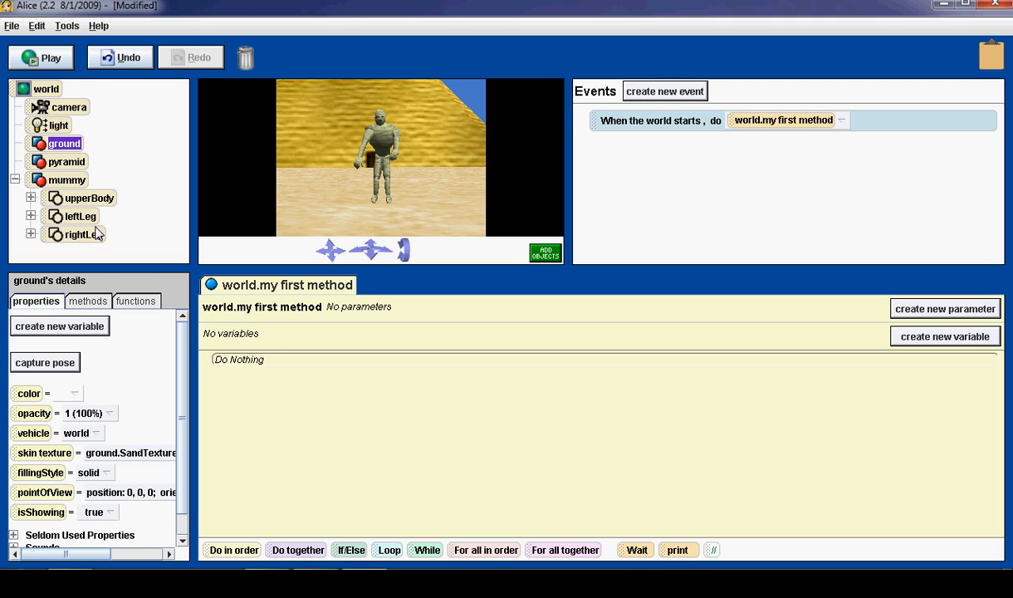
mouse_move(53, 186)
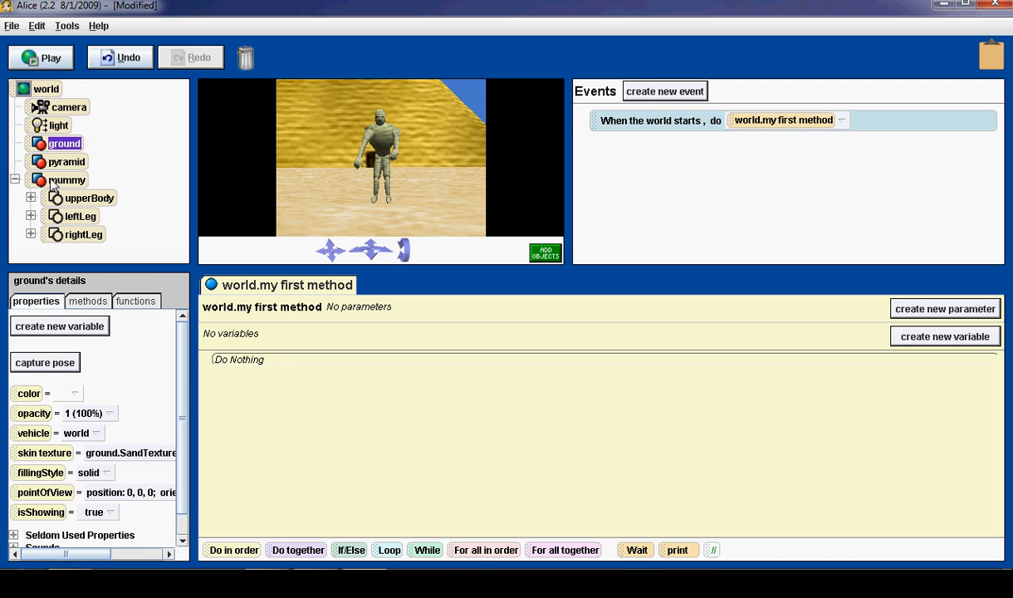
click(66, 180)
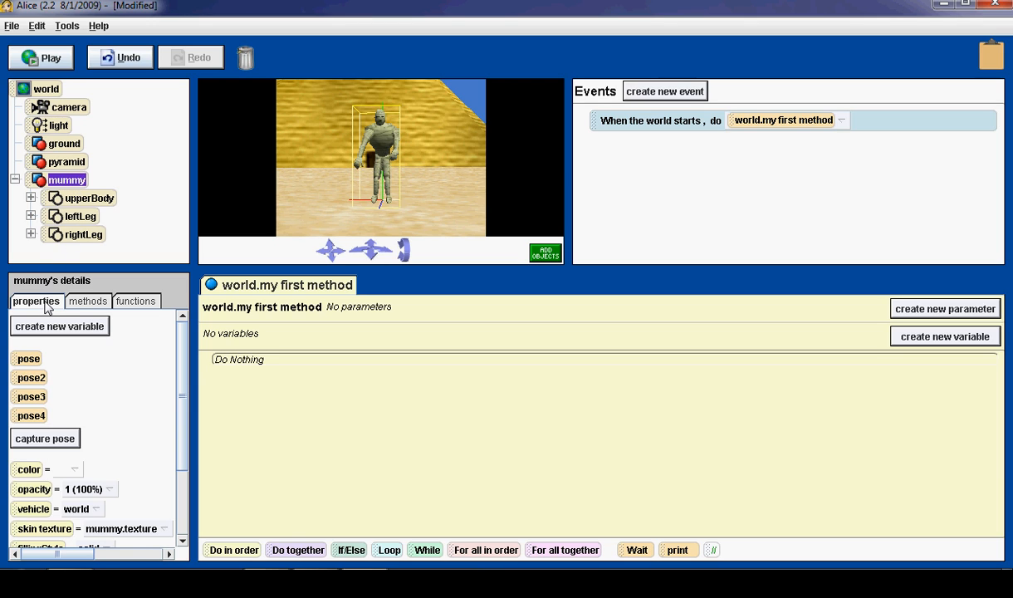
mouse_move(28, 362)
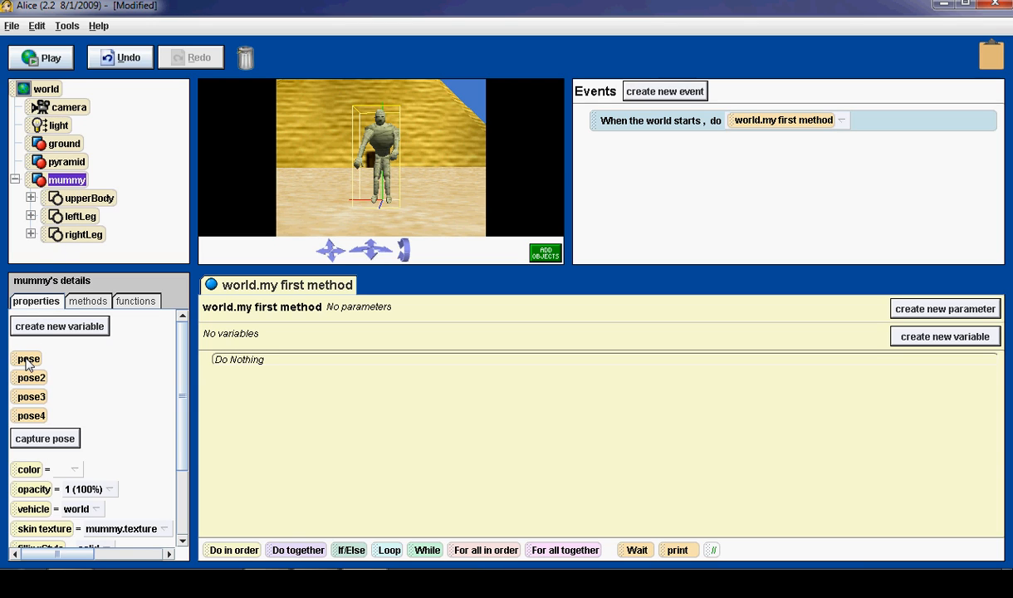
mouse_move(30, 385)
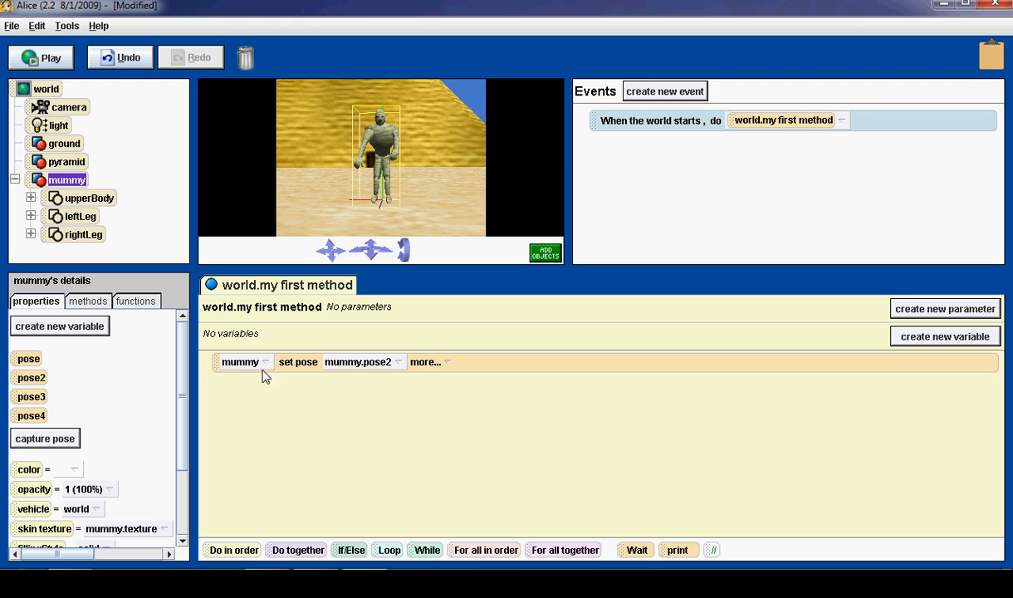
mouse_move(24, 405)
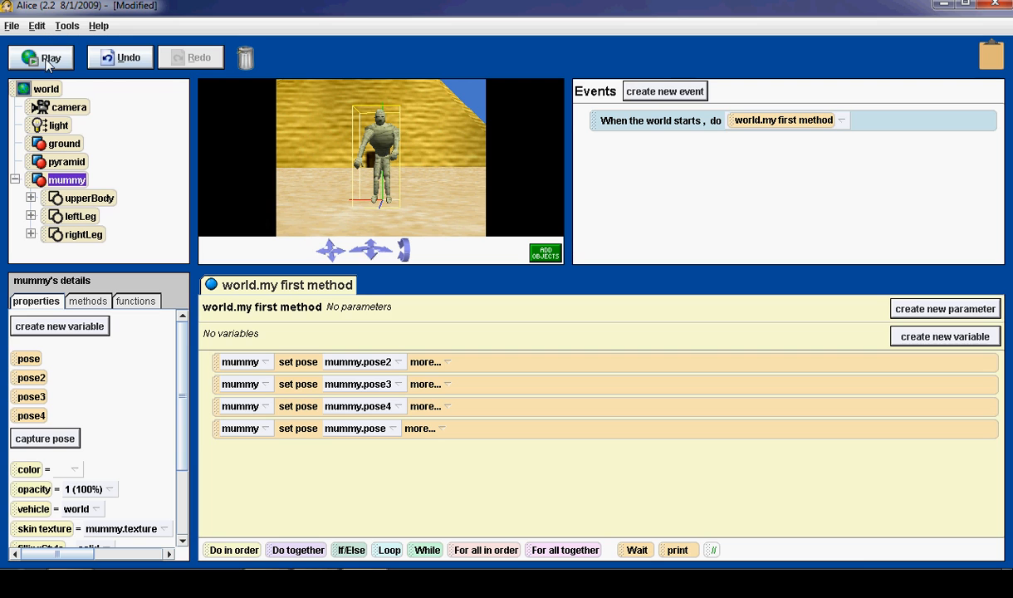
mouse_move(50, 58)
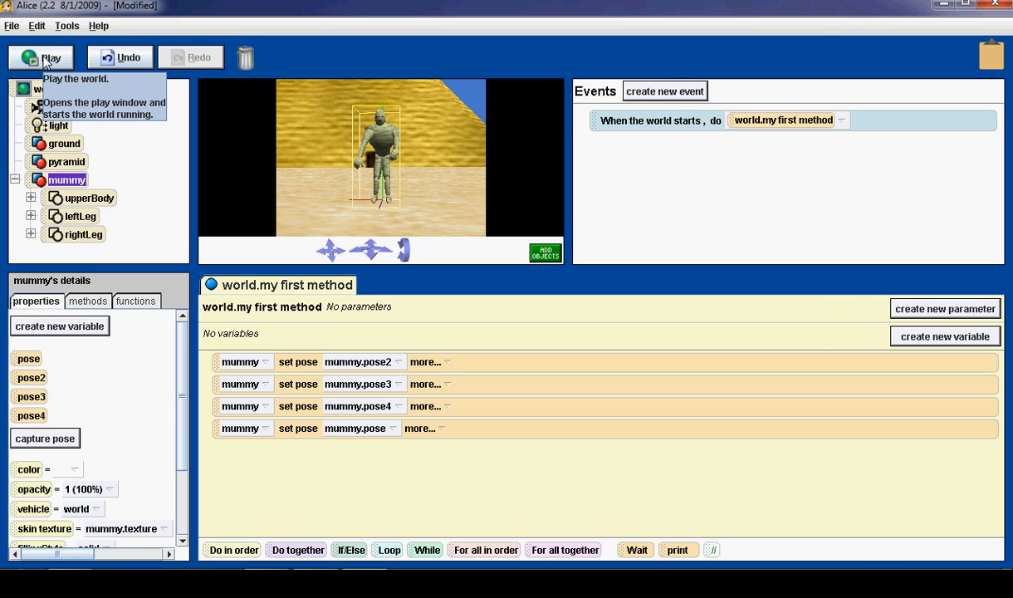
click(40, 56)
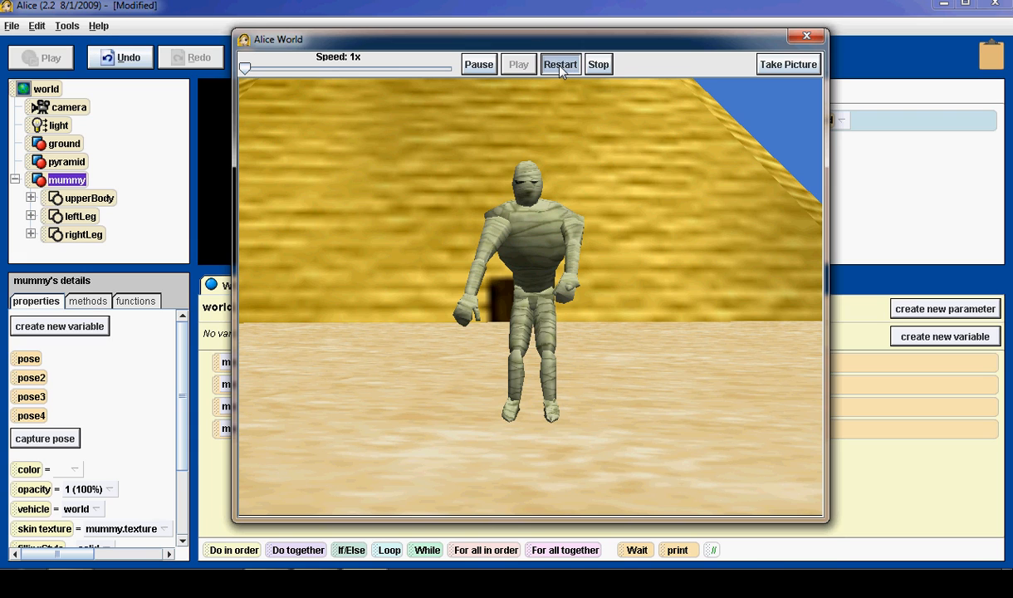
mouse_move(562, 63)
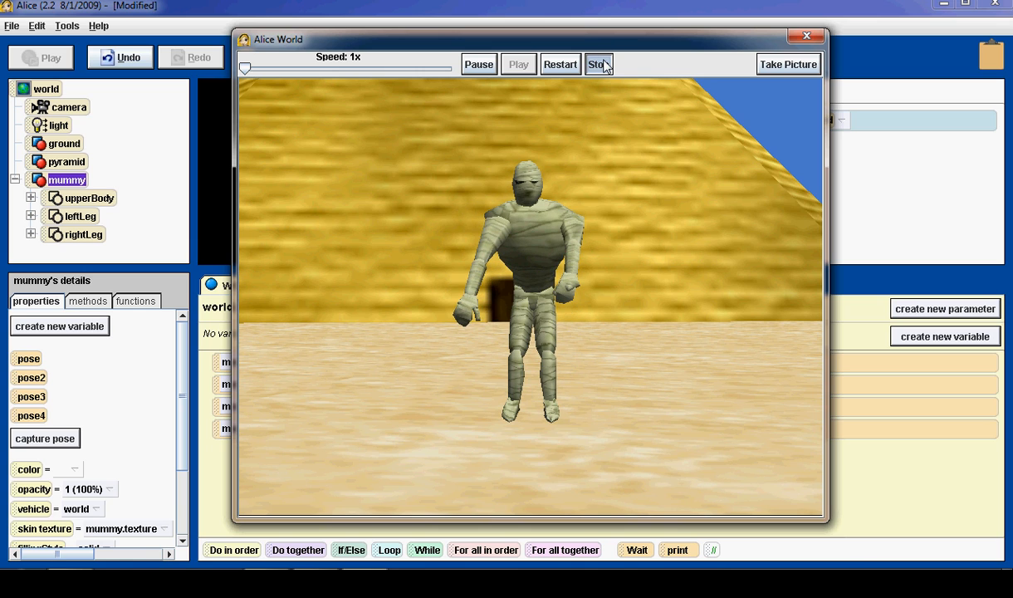
click(598, 63)
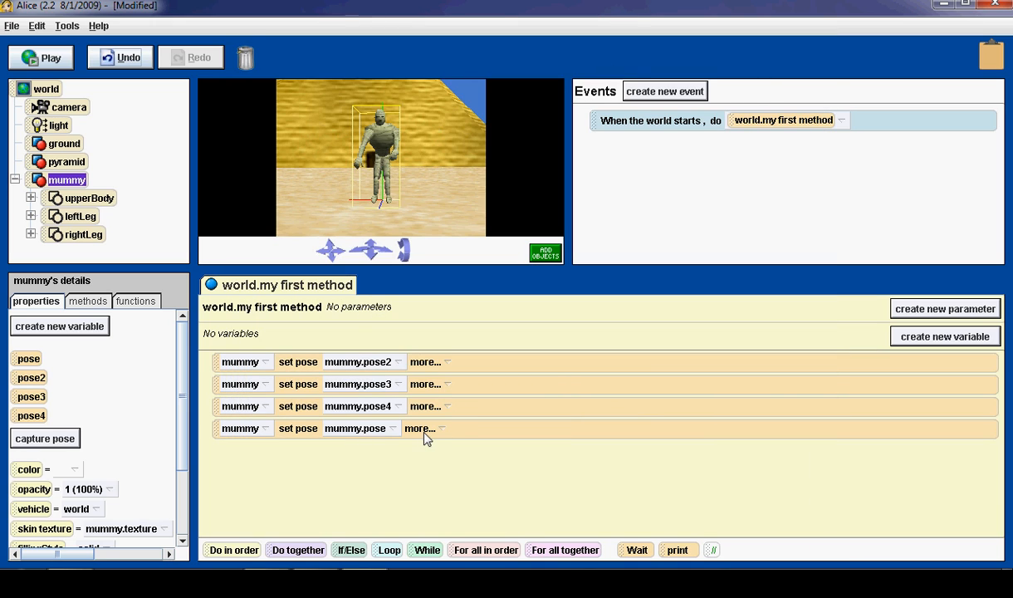
mouse_move(236, 549)
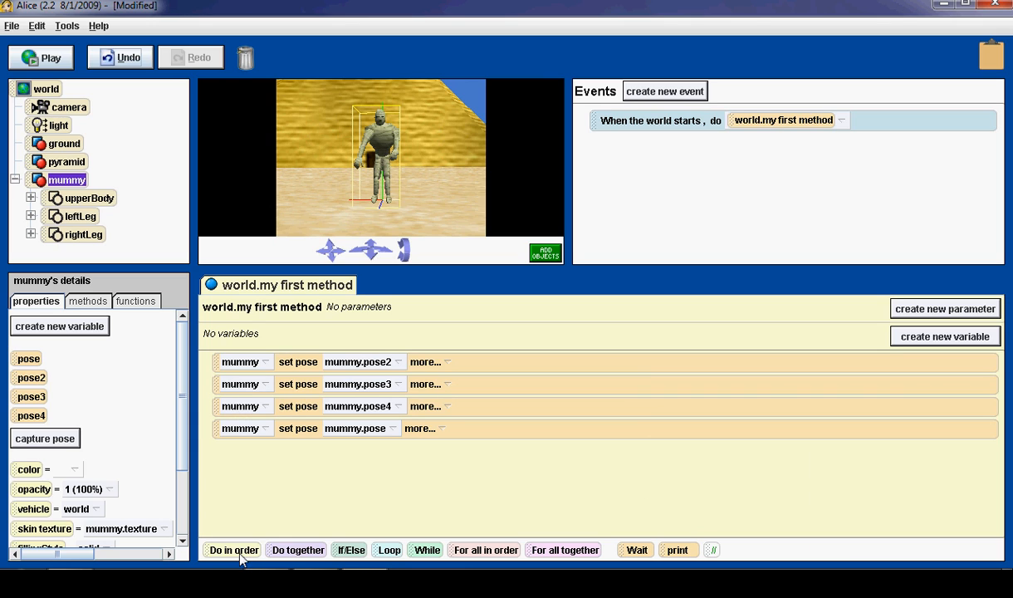
mouse_move(259, 555)
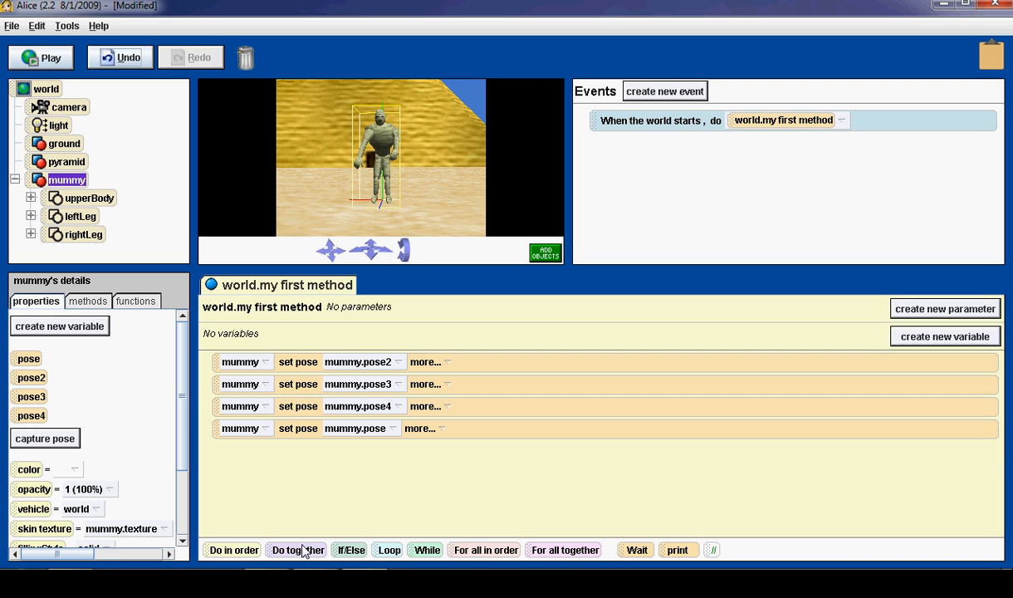
mouse_move(233, 550)
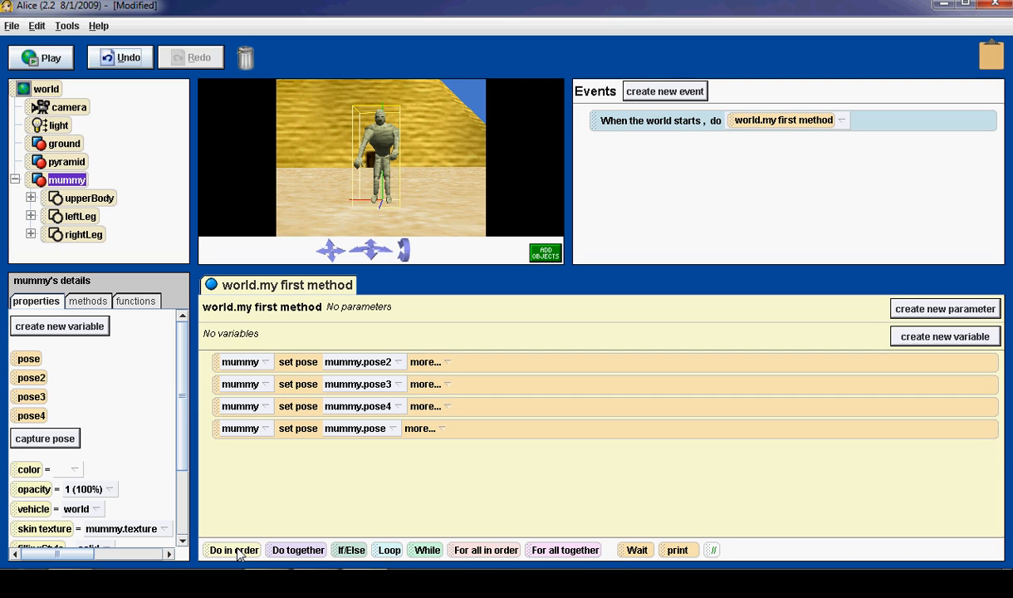